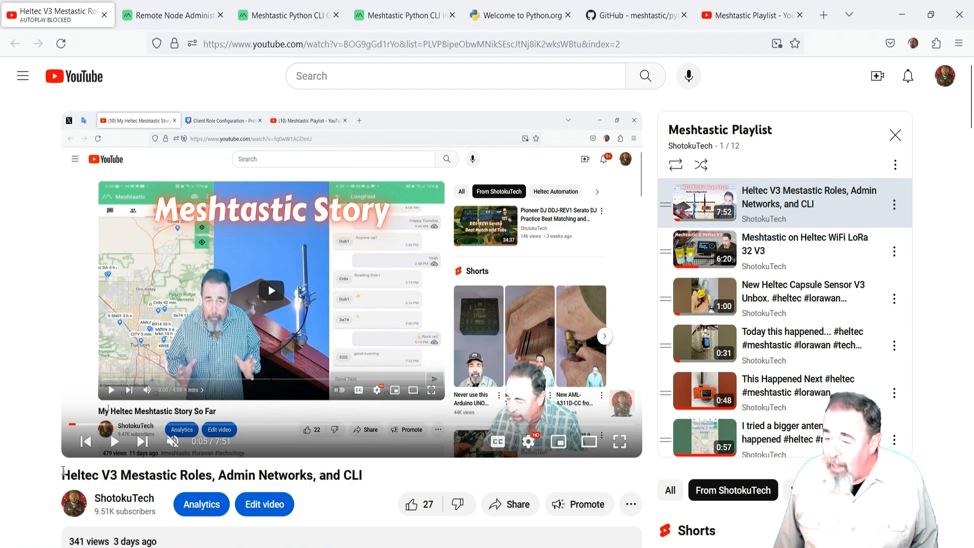
Select the video title, then scroll through the Remote Node Administration docs page
{"action": "triple_click", "coordinate": [206, 475]}
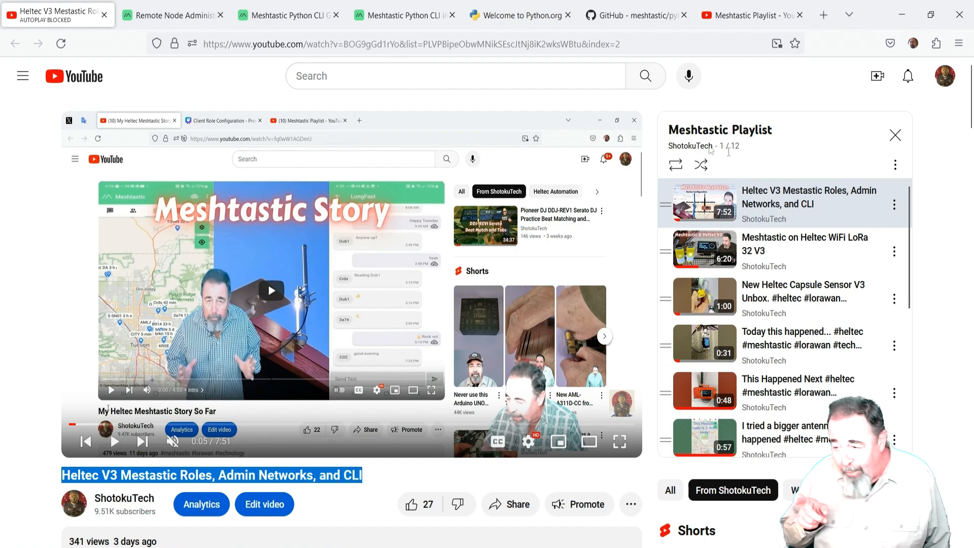
{"action": "scroll", "scroll_direction": "down", "scroll_amount": 3}
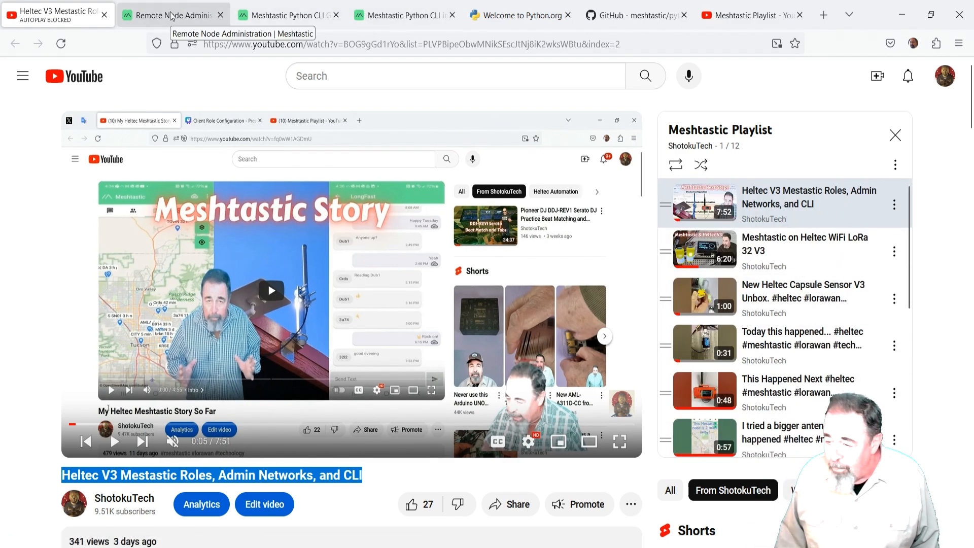
{"action": "left_click", "coordinate": [168, 15]}
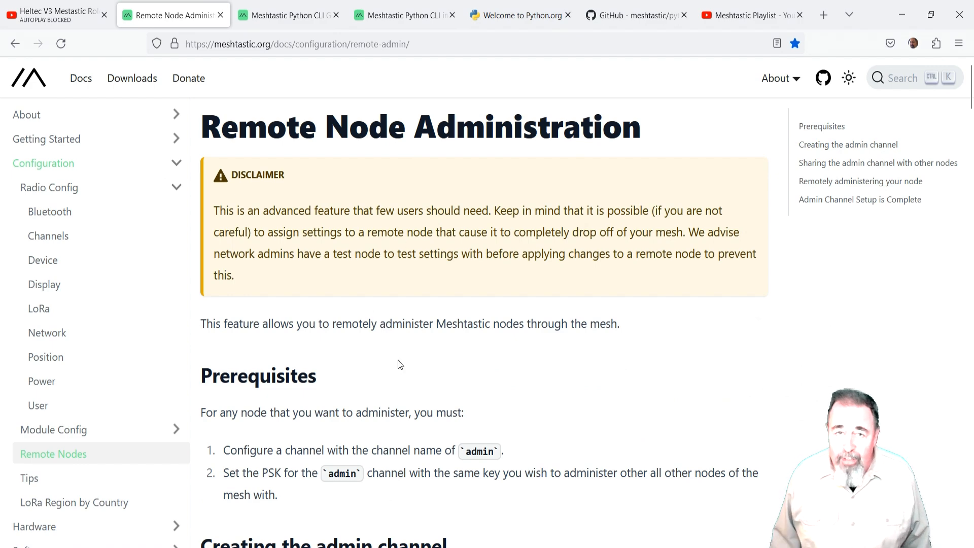
{"action": "scroll", "scroll_direction": "down", "scroll_amount": 3}
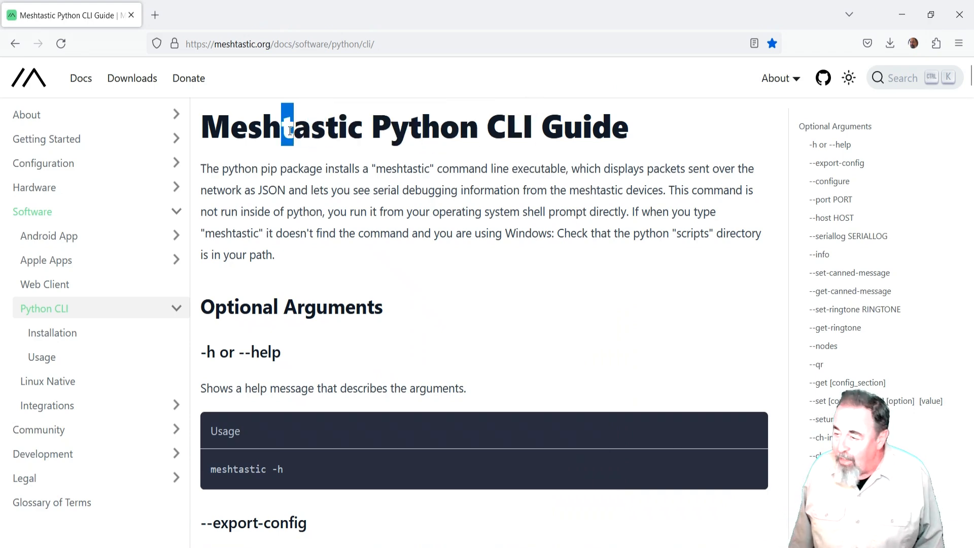
{"action": "scroll", "scroll_direction": "down", "scroll_amount": 3}
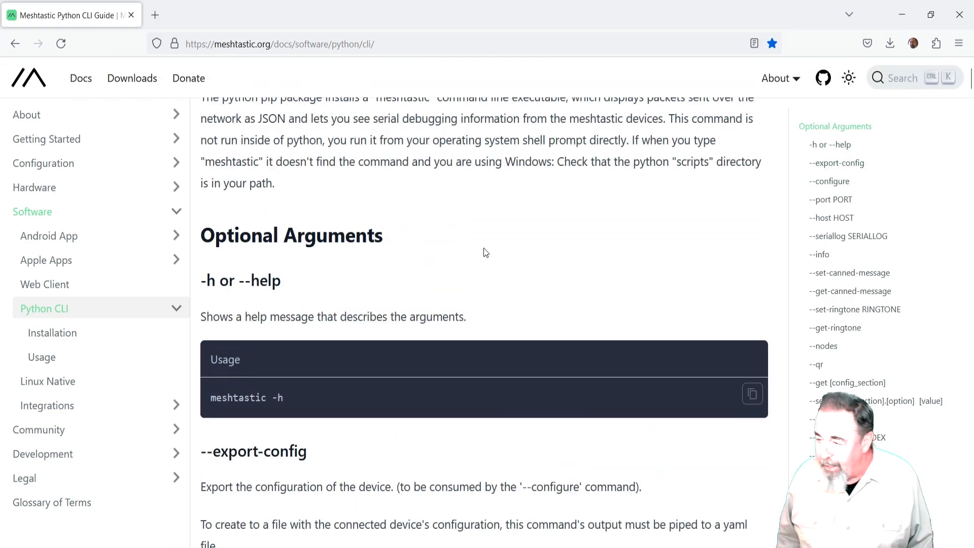
Open the Python CLI Installation page and highlight the Serial Drivers and Python 3 prerequisites
{"action": "left_click", "coordinate": [52, 333]}
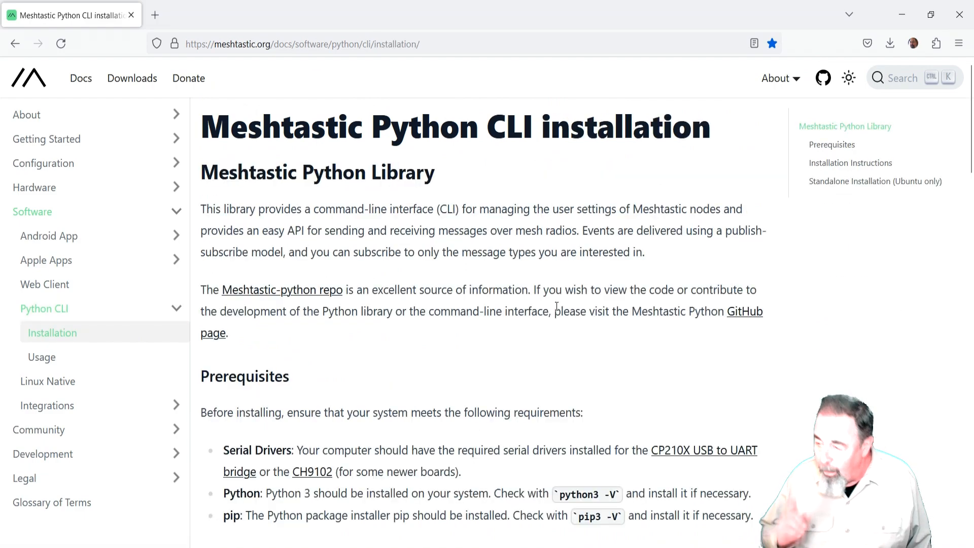
{"action": "scroll", "scroll_direction": "down", "scroll_amount": 3}
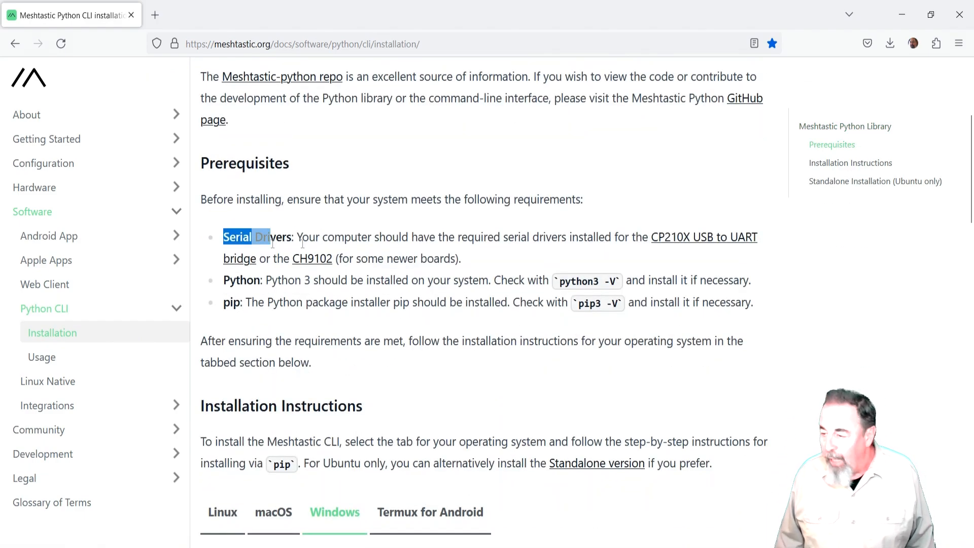
{"action": "left_click_drag", "start_coordinate": [223, 237], "coordinate": [461, 258]}
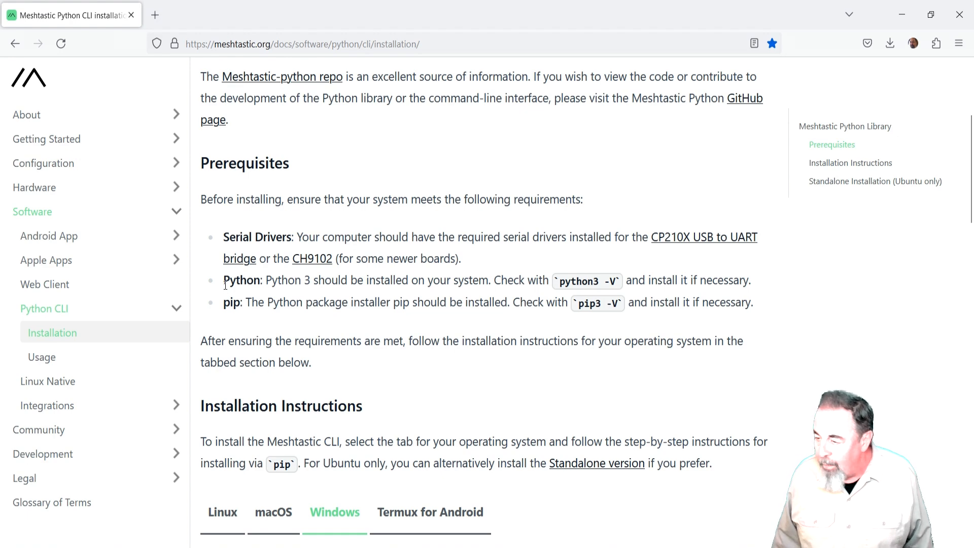
{"action": "left_click_drag", "start_coordinate": [224, 279], "coordinate": [763, 303]}
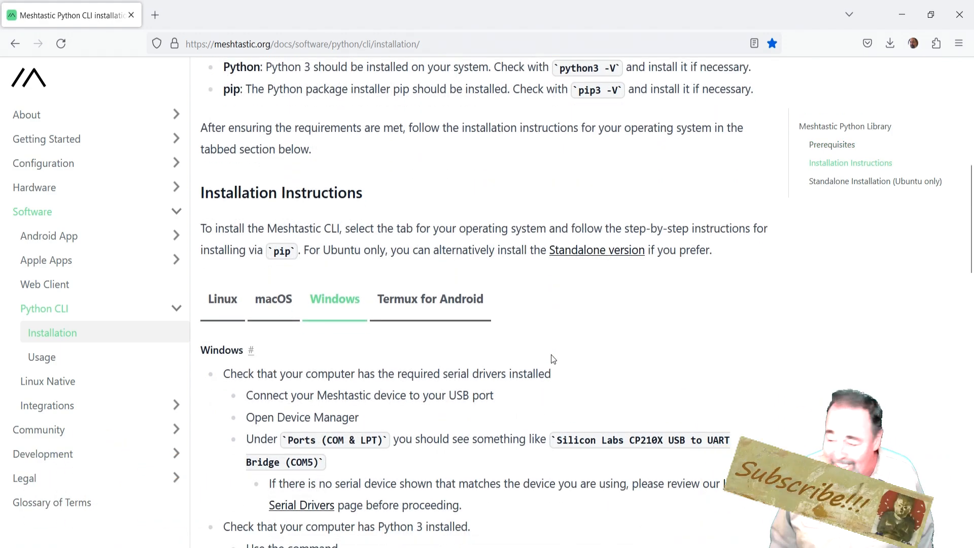
Scroll to the Windows instructions and open the python link in a new tab
{"action": "scroll", "scroll_direction": "down", "scroll_amount": 3}
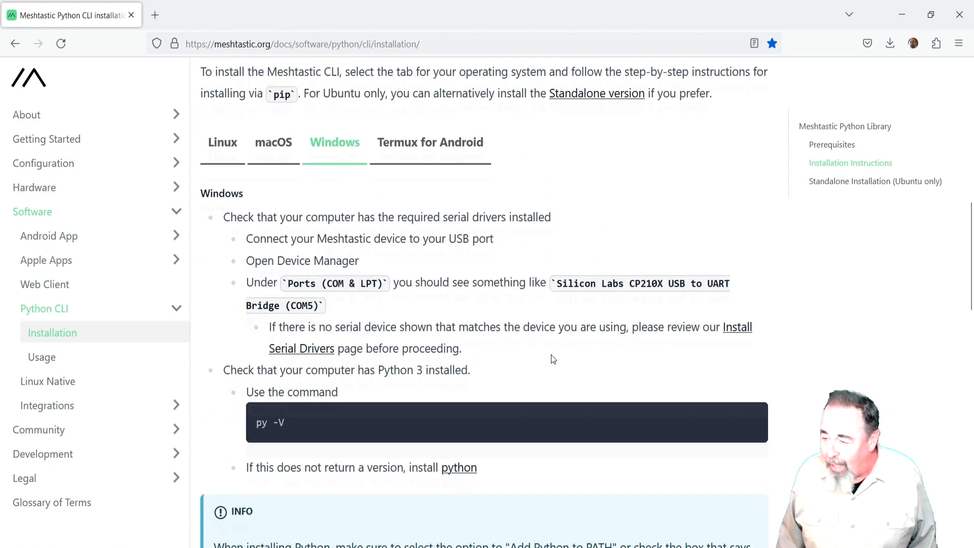
{"action": "scroll", "scroll_direction": "down", "scroll_amount": 3}
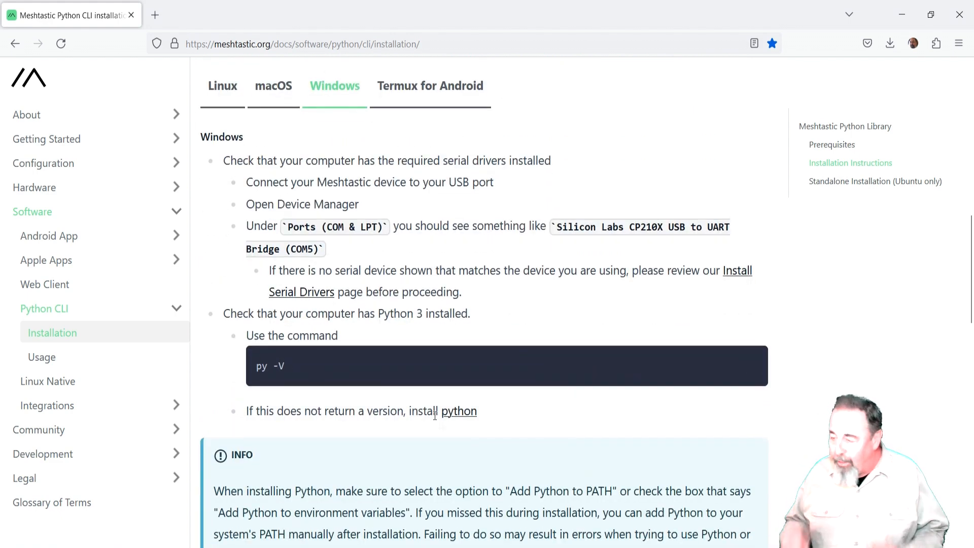
{"action": "right_click", "coordinate": [458, 411]}
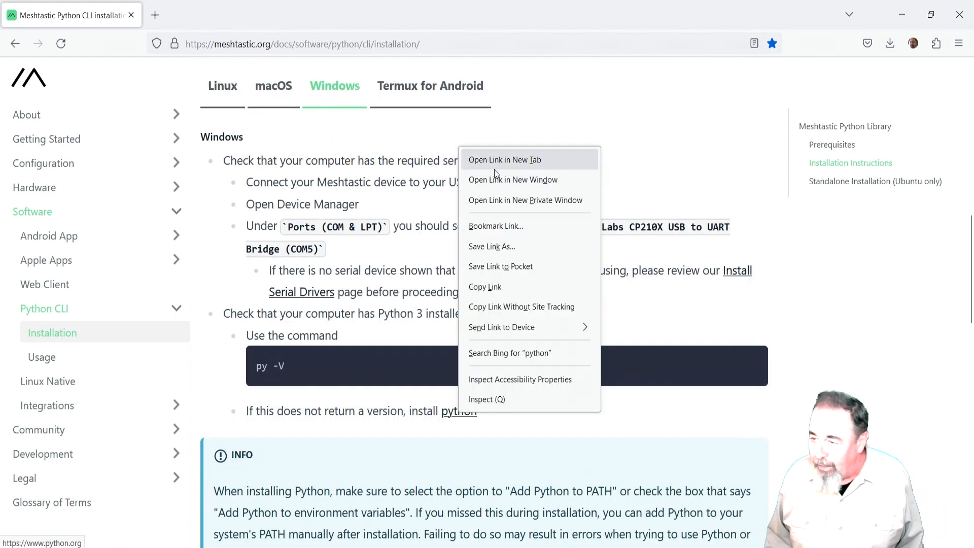
{"action": "left_click", "coordinate": [505, 160]}
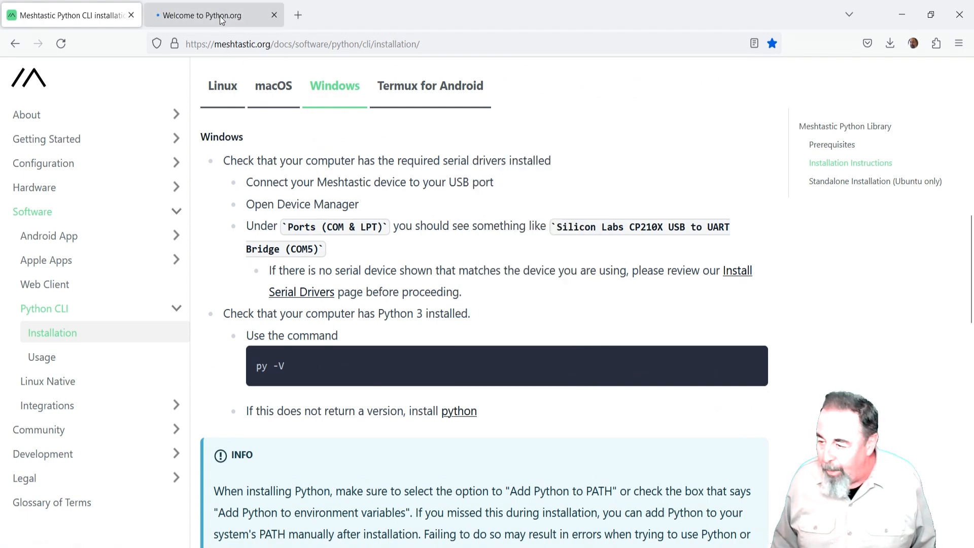
On python.org, go to the Python Releases for Windows downloads page
{"action": "left_click", "coordinate": [213, 15]}
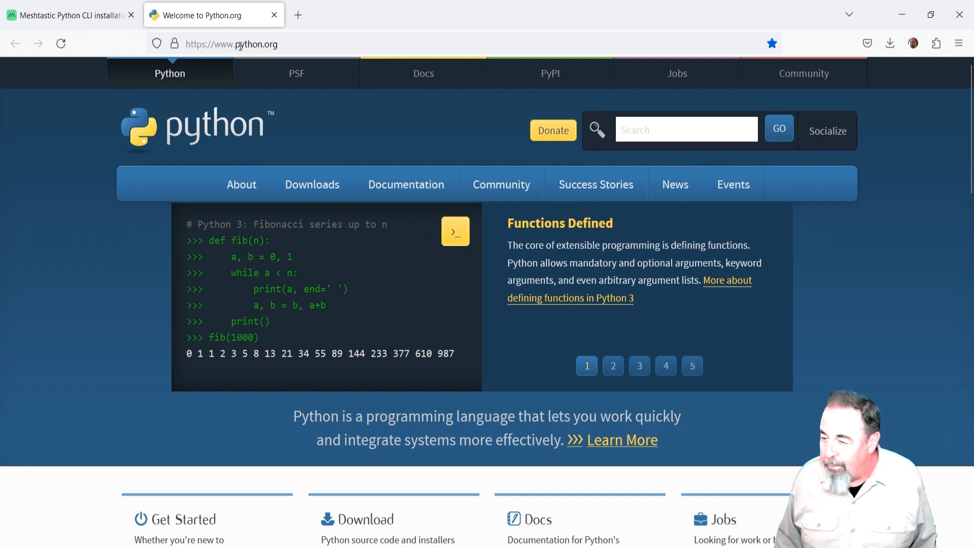
{"action": "mouse_move", "coordinate": [282, 130]}
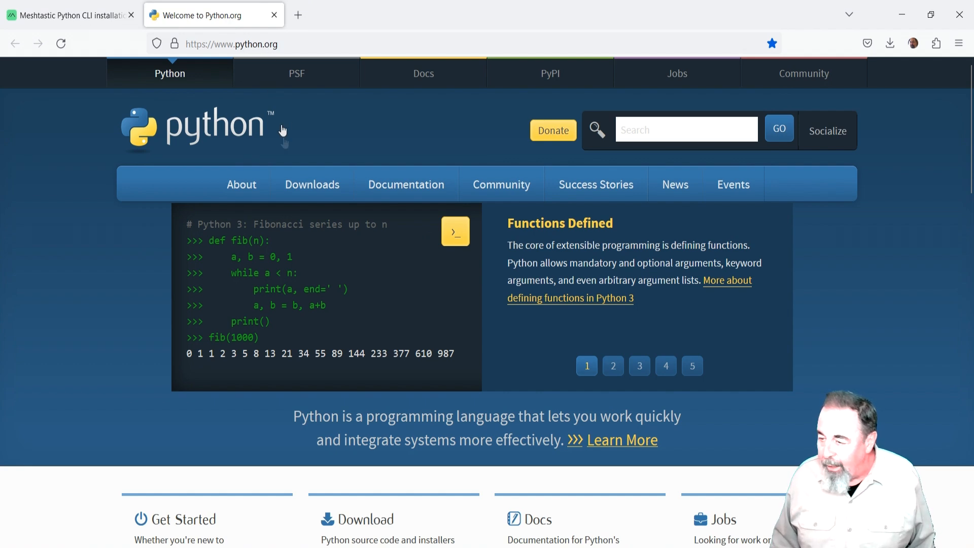
{"action": "left_click", "coordinate": [311, 185]}
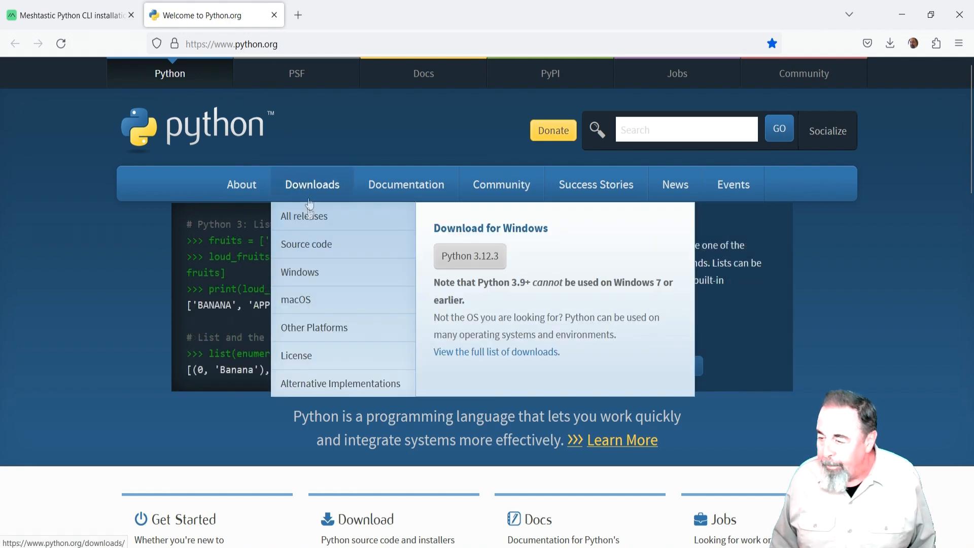
{"action": "mouse_move", "coordinate": [311, 278]}
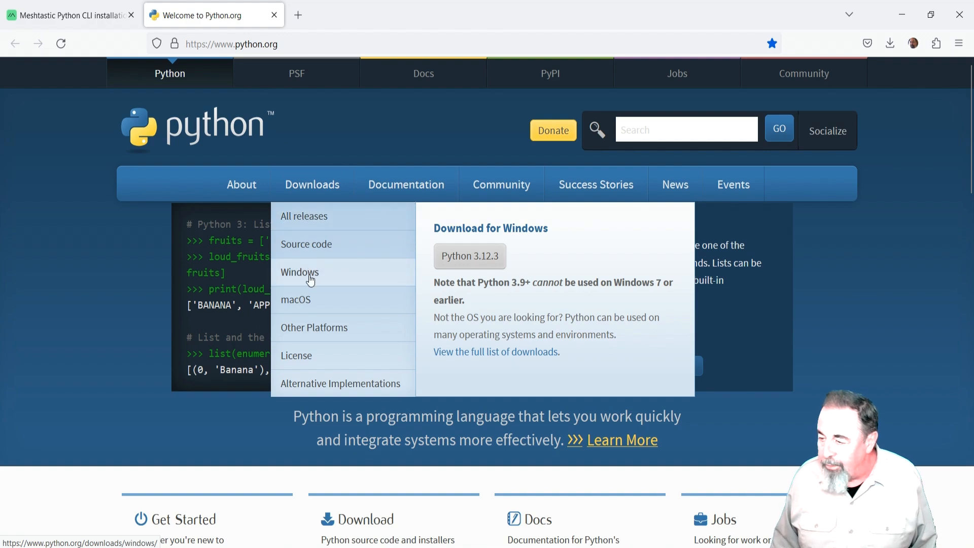
{"action": "left_click", "coordinate": [299, 273]}
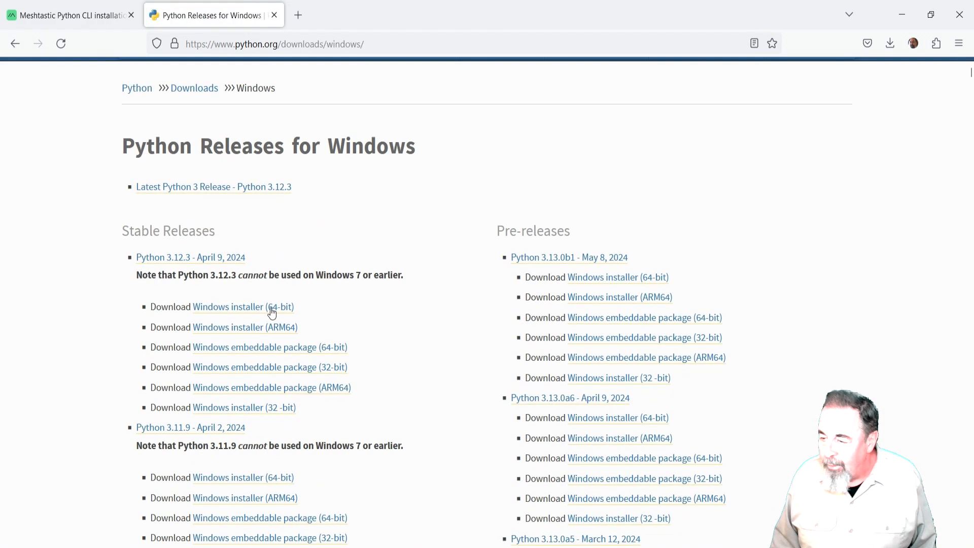
{"action": "mouse_move", "coordinate": [206, 312]}
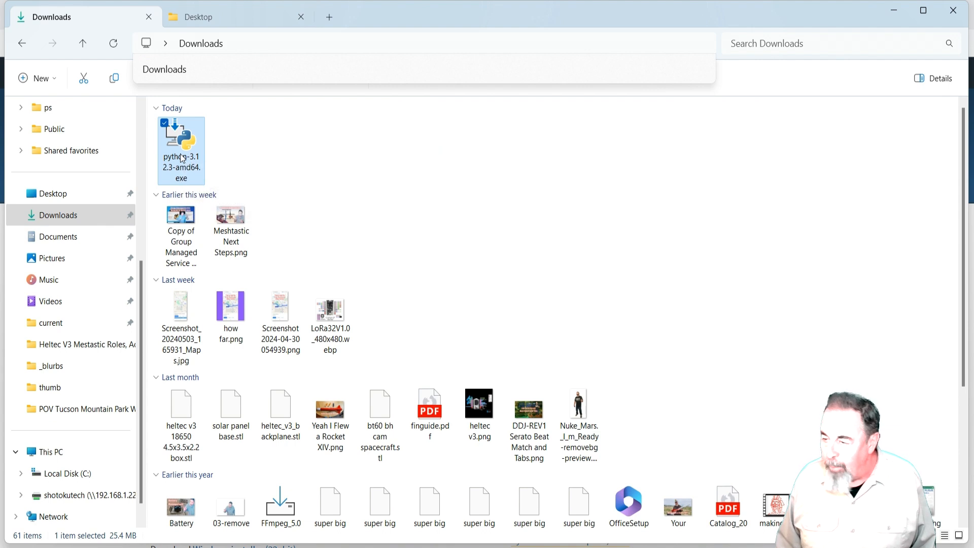
Launch the downloaded Python 3.12.3 installer and choose Install Now with default settings
{"action": "right_click", "coordinate": [181, 150]}
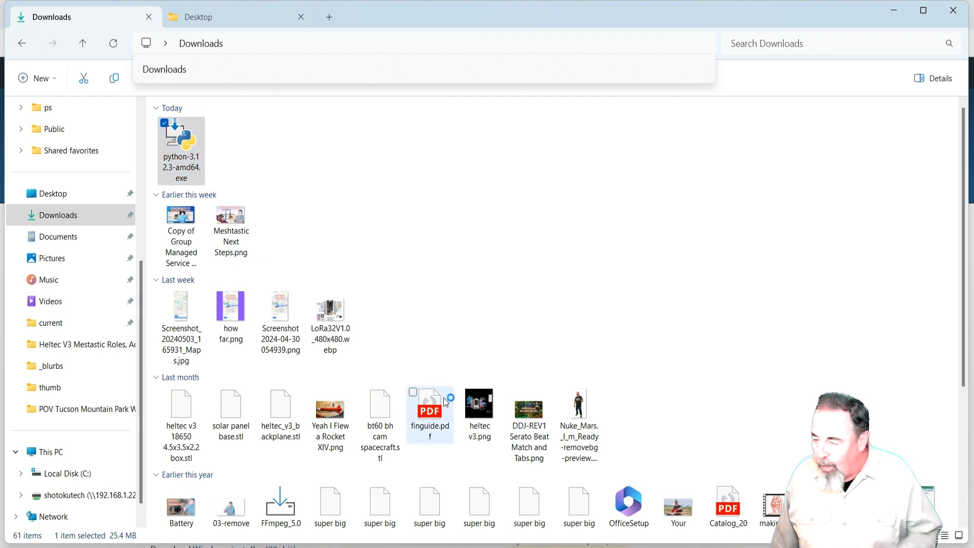
{"action": "double_click", "coordinate": [180, 148]}
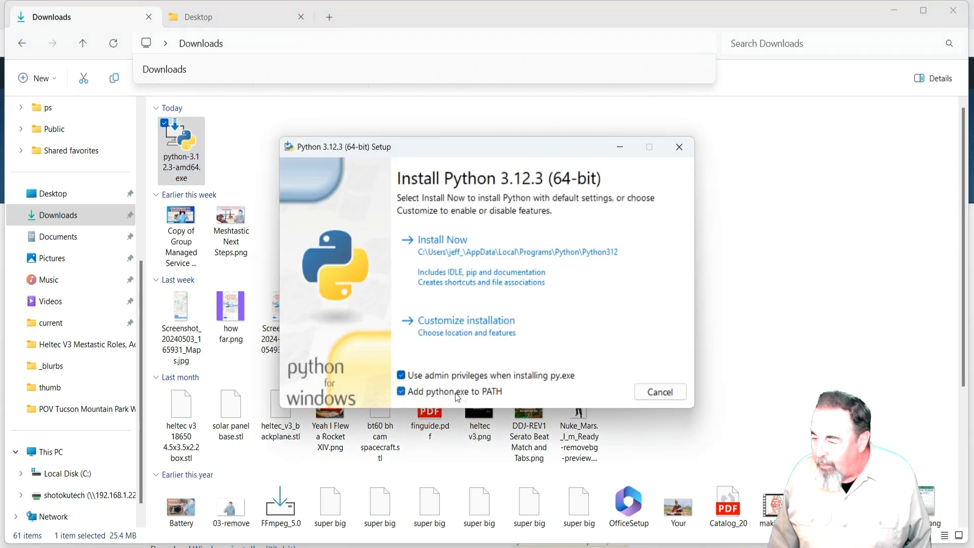
{"action": "mouse_move", "coordinate": [530, 399]}
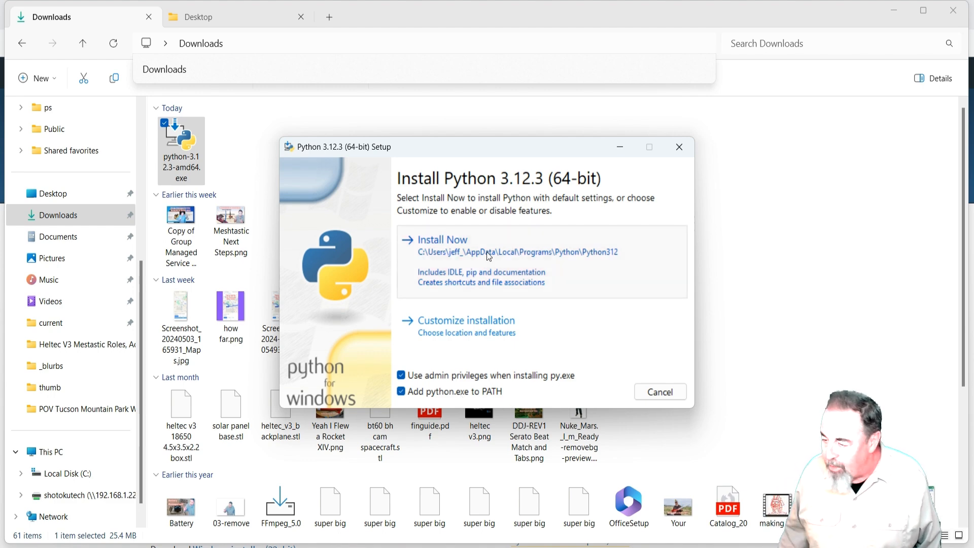
{"action": "left_click", "coordinate": [443, 239]}
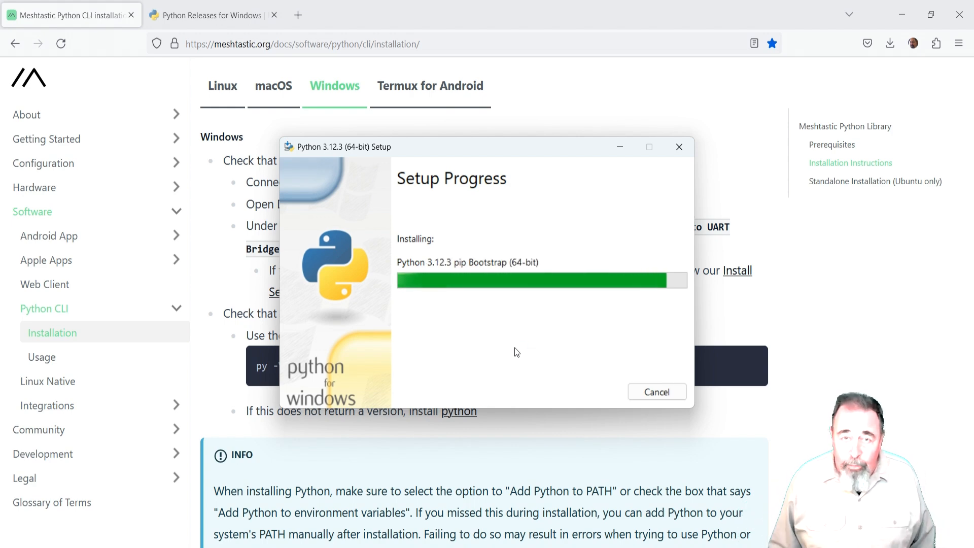
{"action": "mouse_move", "coordinate": [507, 353]}
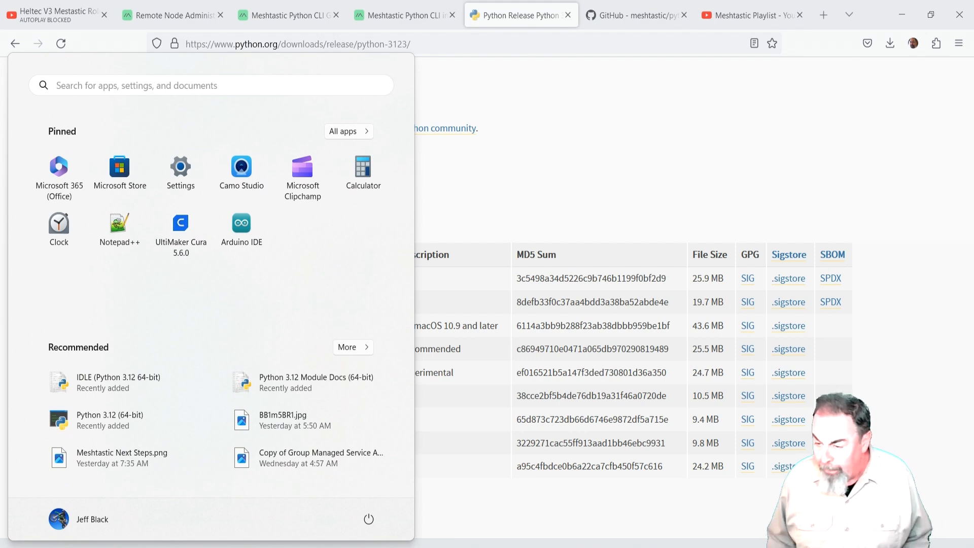
{"action": "mouse_move", "coordinate": [83, 425]}
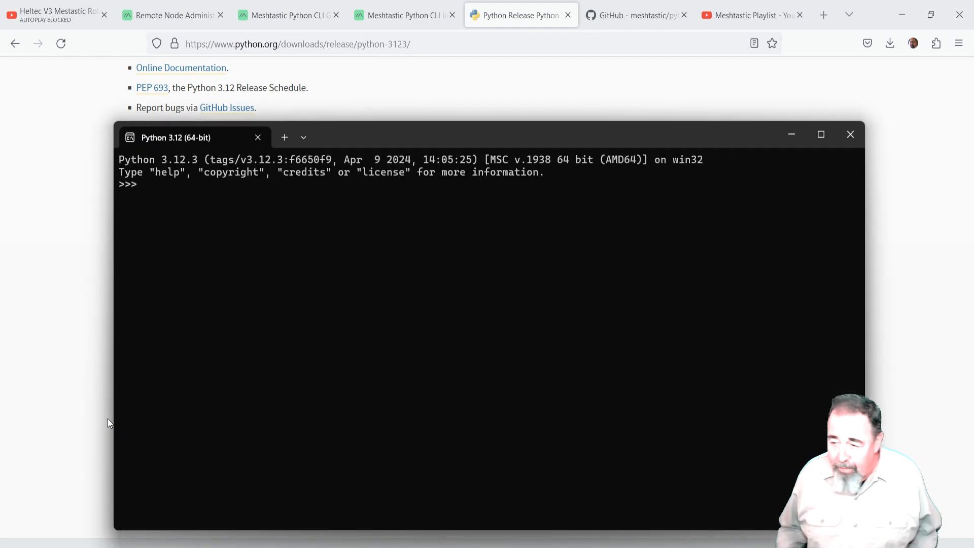
Switch to the Meshtastic CLI installation page and scroll to the Windows instructions
{"action": "left_click", "coordinate": [408, 15]}
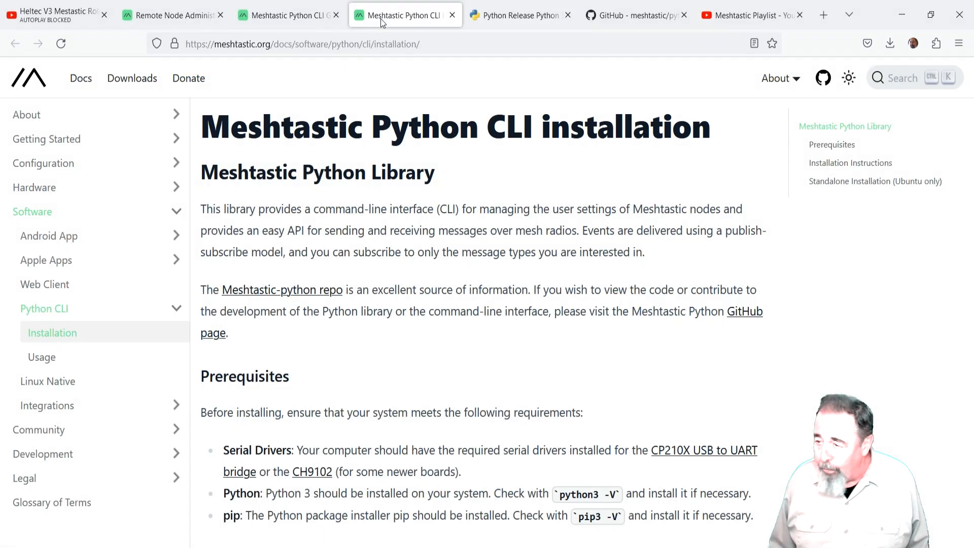
{"action": "mouse_move", "coordinate": [488, 302]}
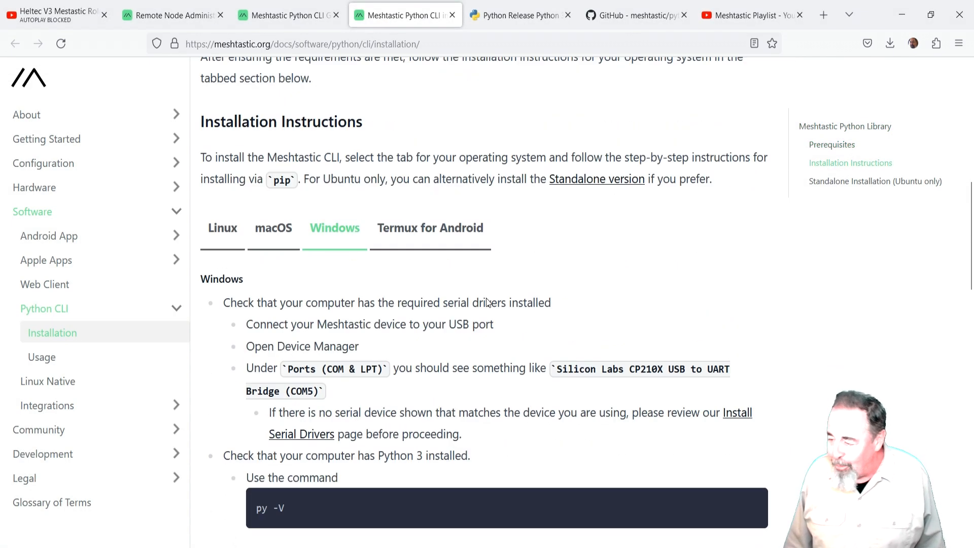
{"action": "scroll", "scroll_direction": "down", "scroll_amount": 3}
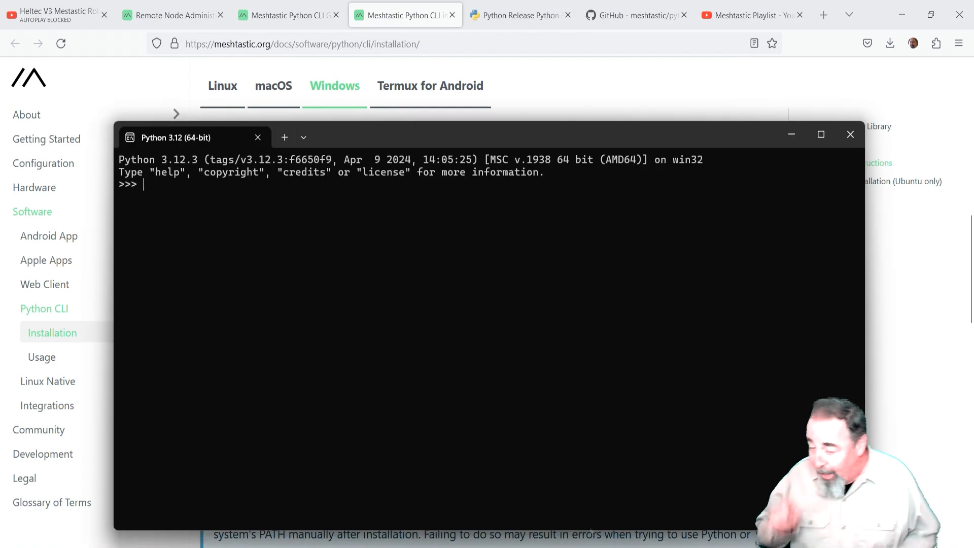
Run 'py -V' in the Python 3.12 shell, which raises a NameError
{"action": "type", "text": "py -V"}
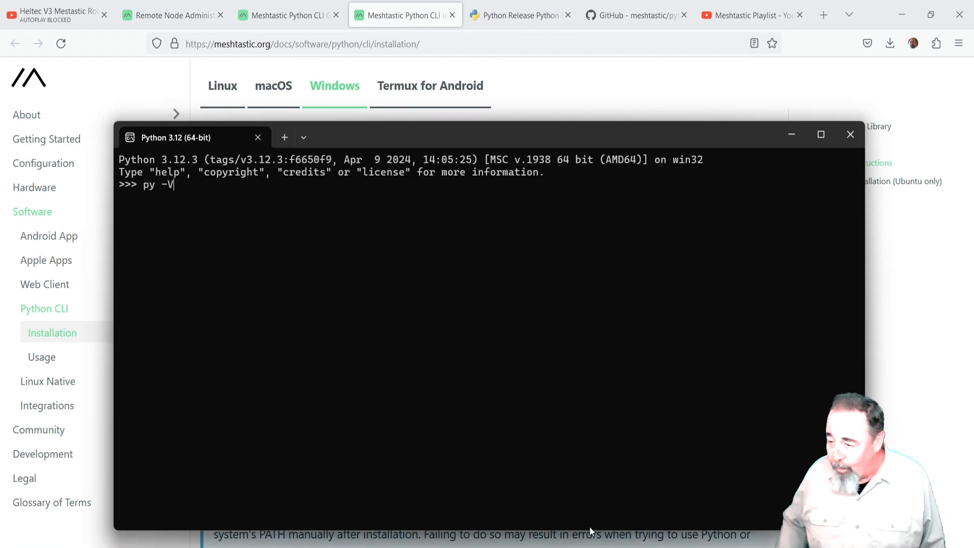
{"action": "key", "text": "Enter"}
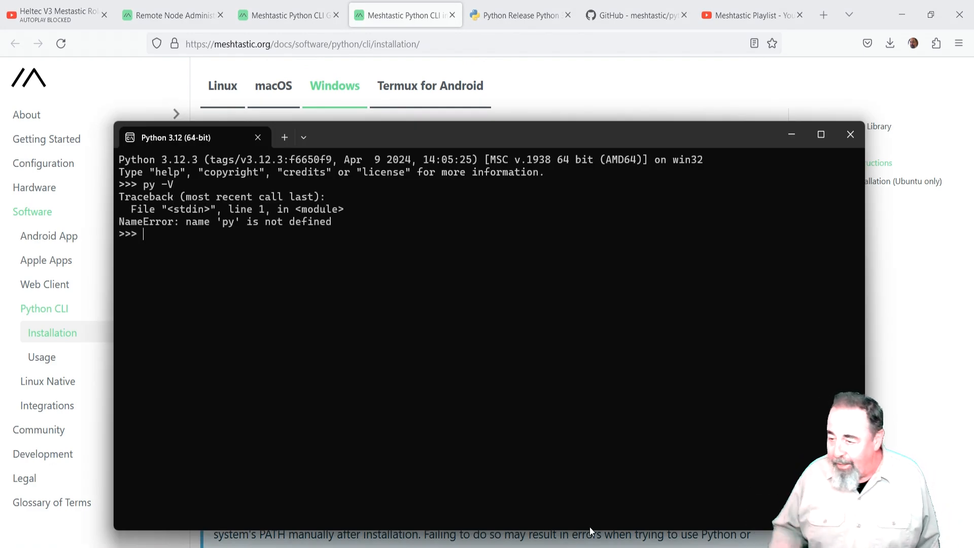
{"action": "mouse_move", "coordinate": [480, 446]}
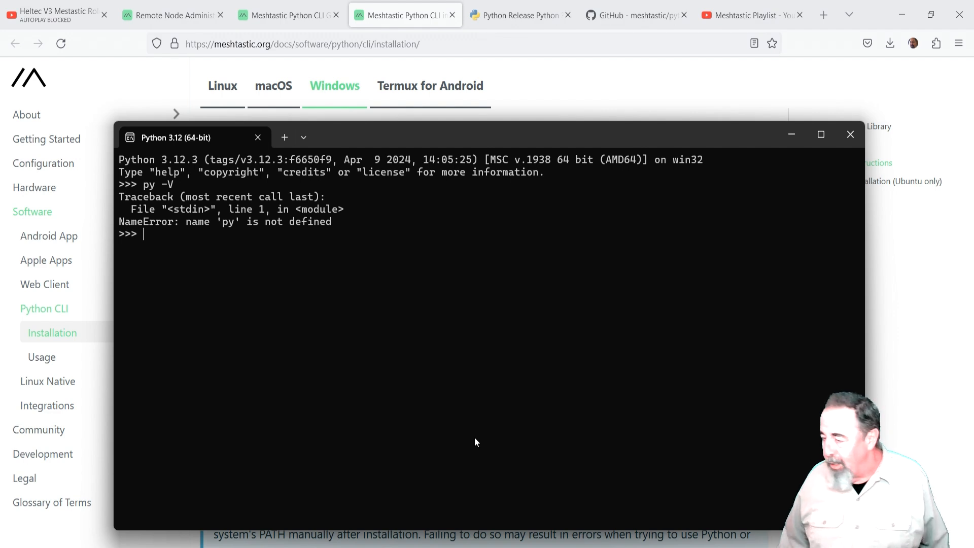
{"action": "mouse_move", "coordinate": [434, 434]}
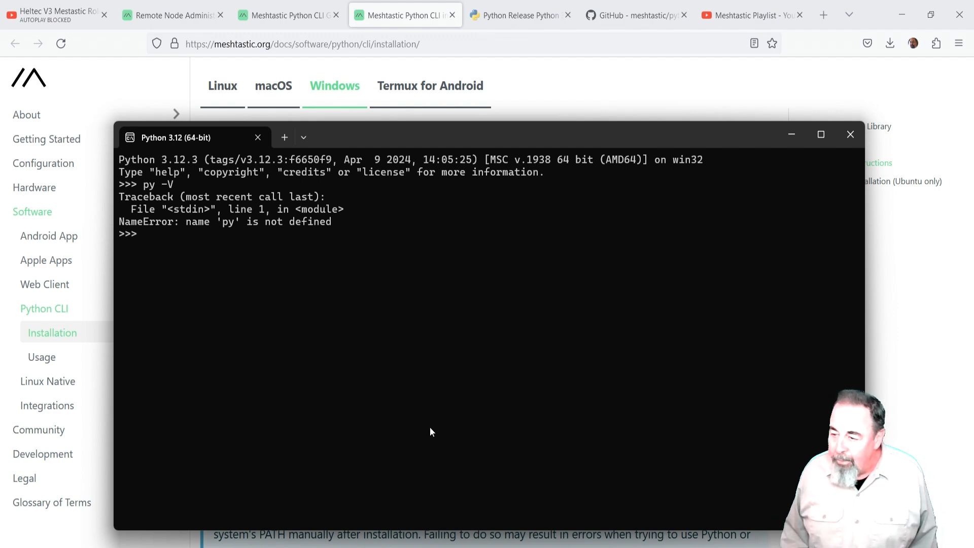
{"action": "type", "text": "h"}
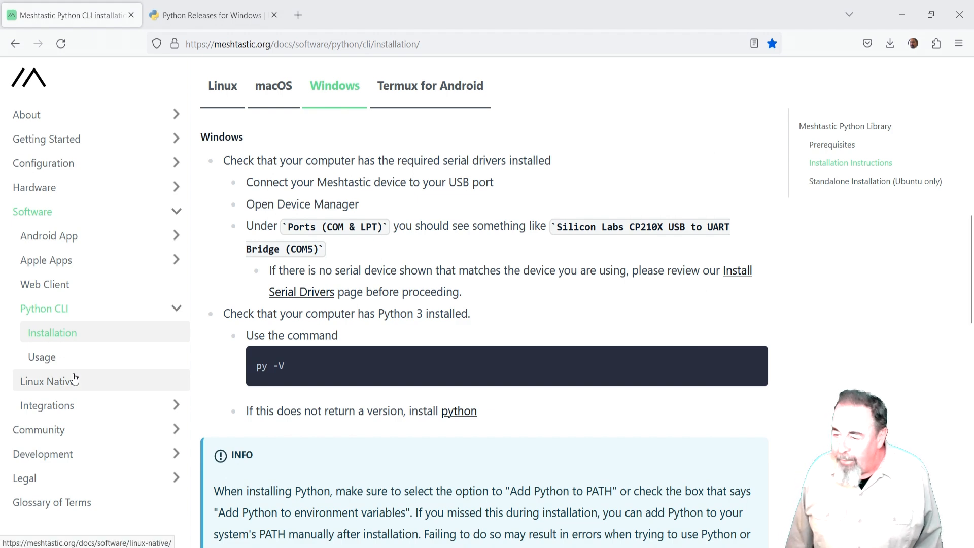
{"action": "mouse_move", "coordinate": [334, 125]}
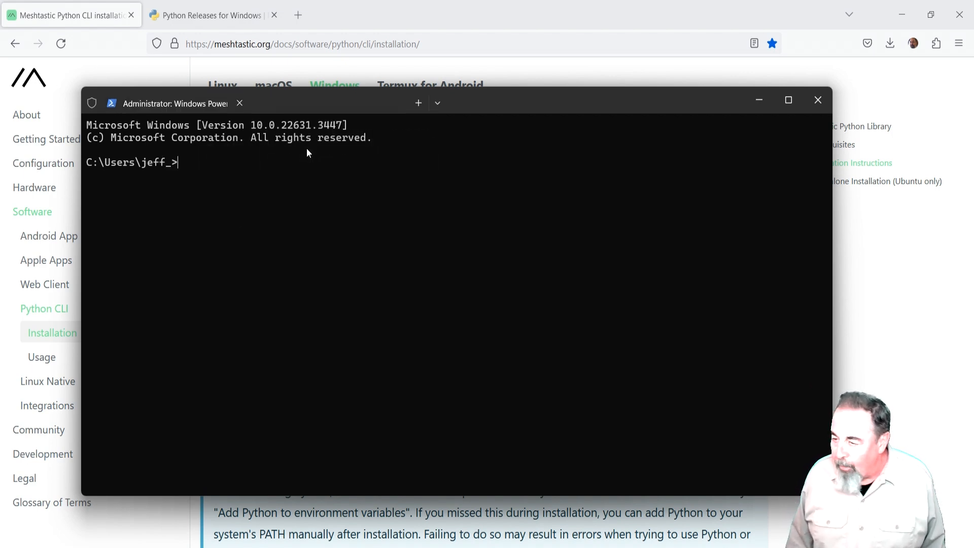
Open an administrator Command Prompt in Windows Terminal and start typing the path command
{"action": "left_click", "coordinate": [437, 103]}
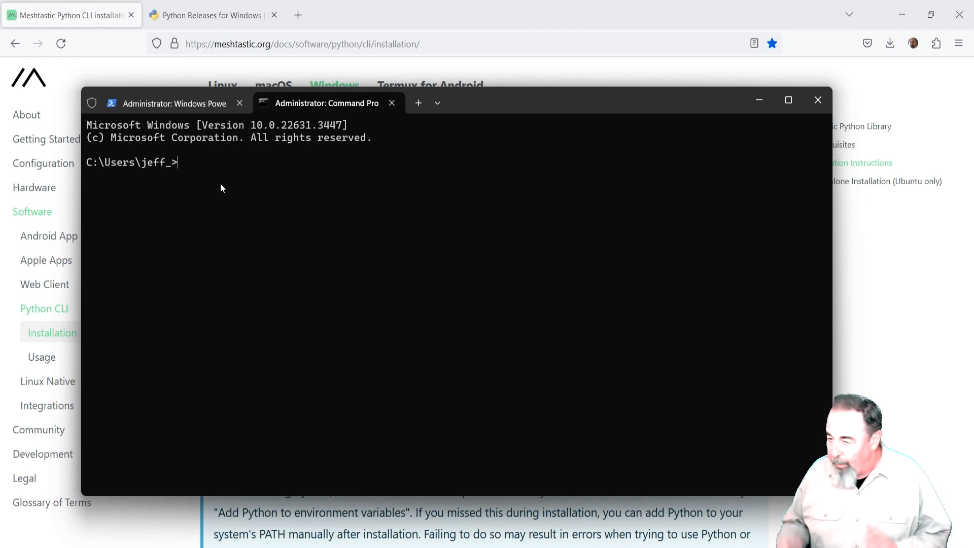
{"action": "type", "text": "path"}
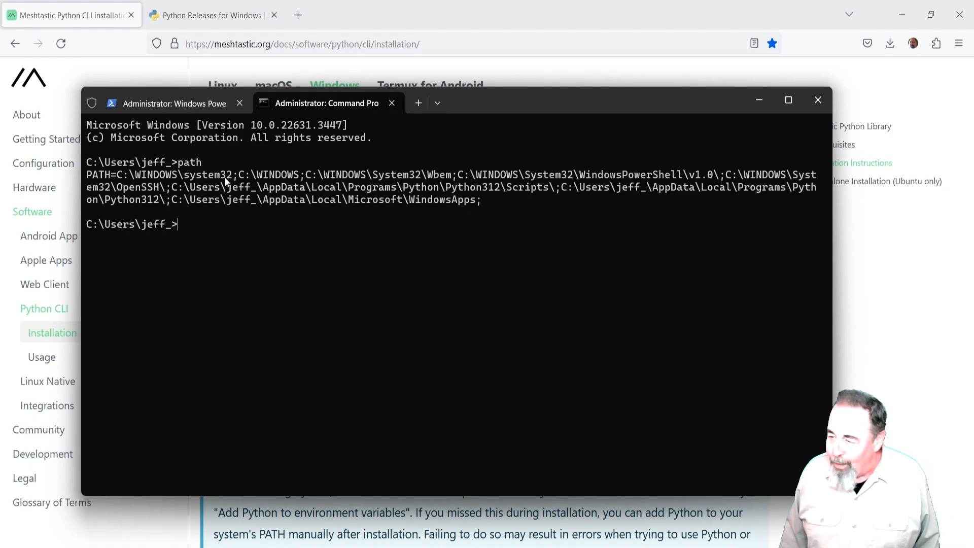
{"action": "mouse_move", "coordinate": [178, 188]}
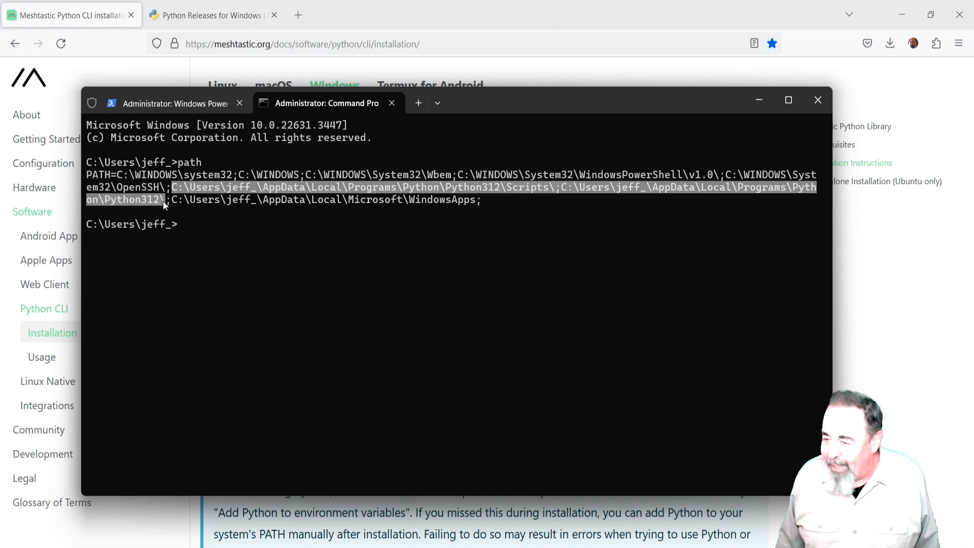
{"action": "mouse_move", "coordinate": [721, 200]}
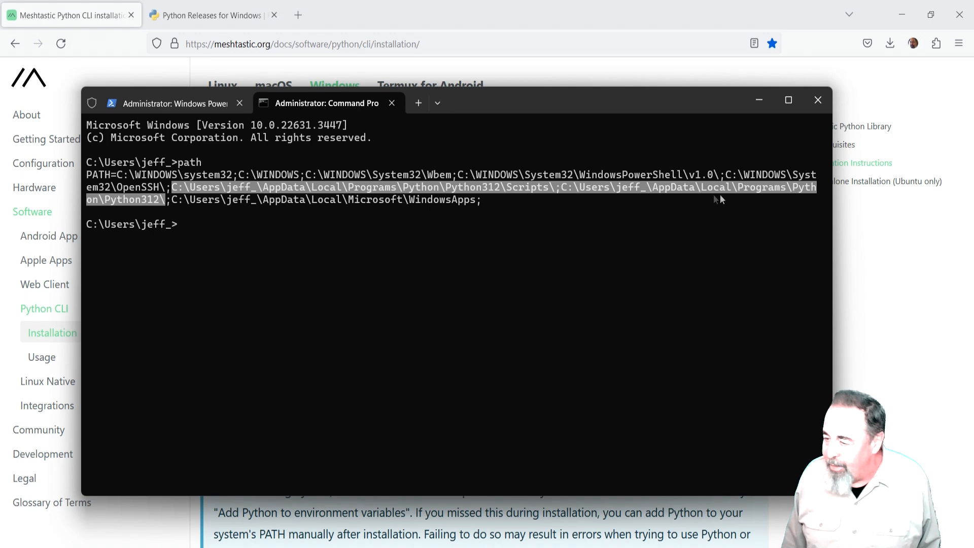
{"action": "mouse_move", "coordinate": [242, 224]}
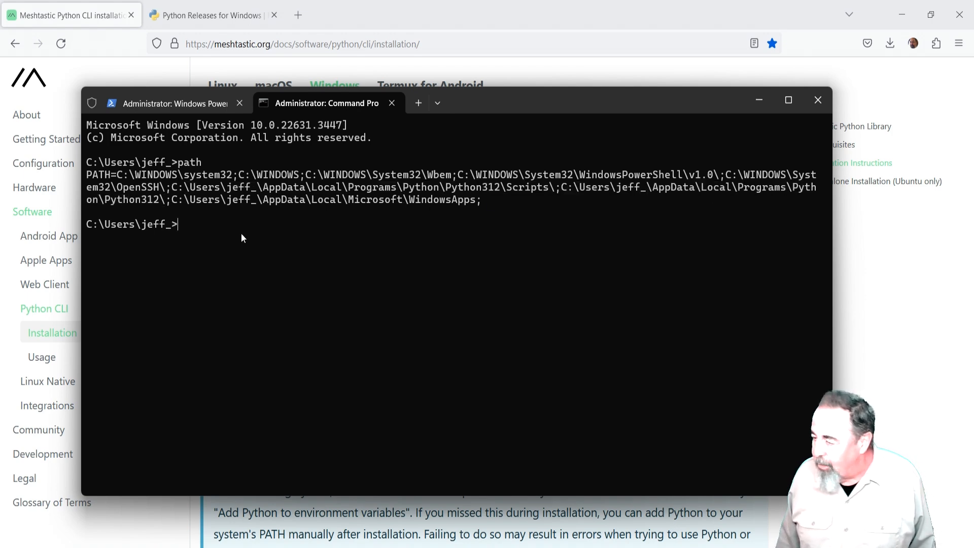
{"action": "type", "text": "python -V"}
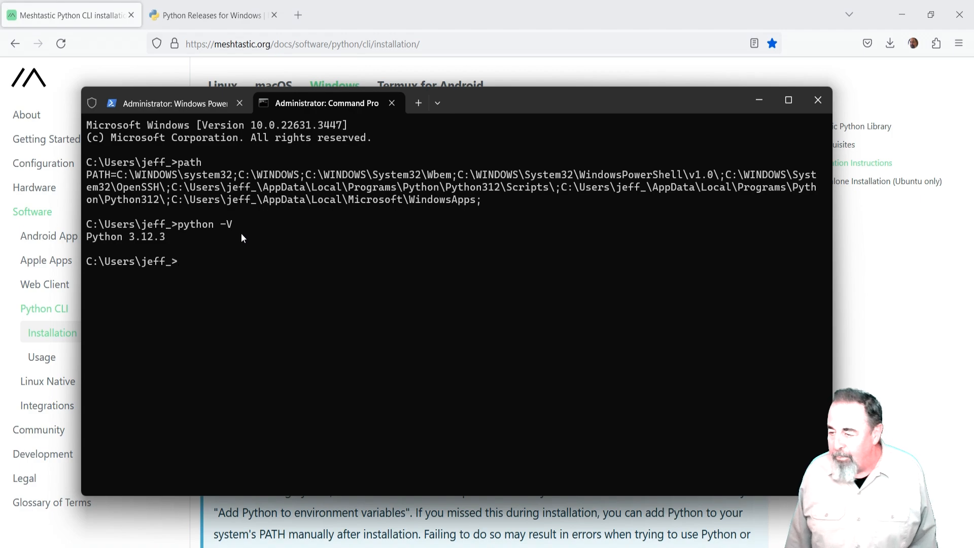
{"action": "mouse_move", "coordinate": [126, 337]}
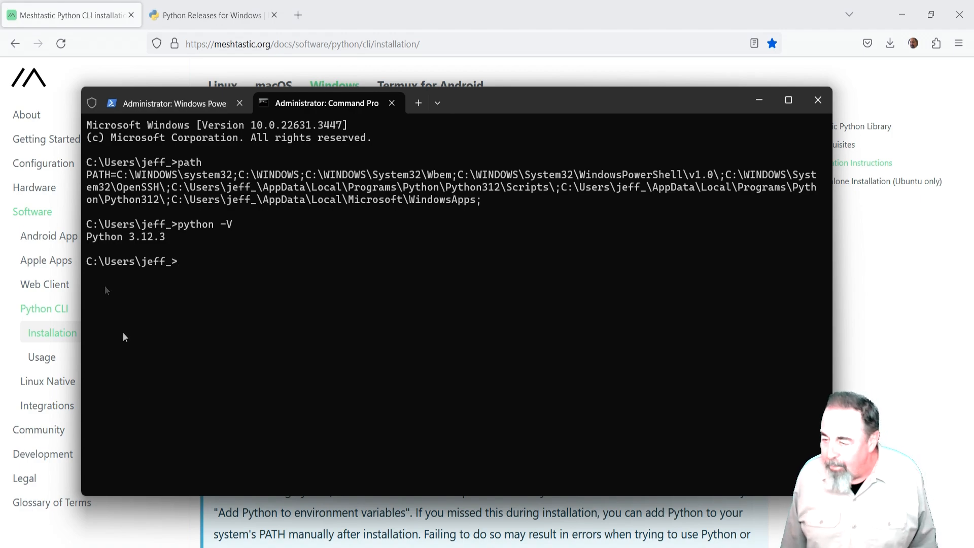
{"action": "left_click", "coordinate": [818, 100]}
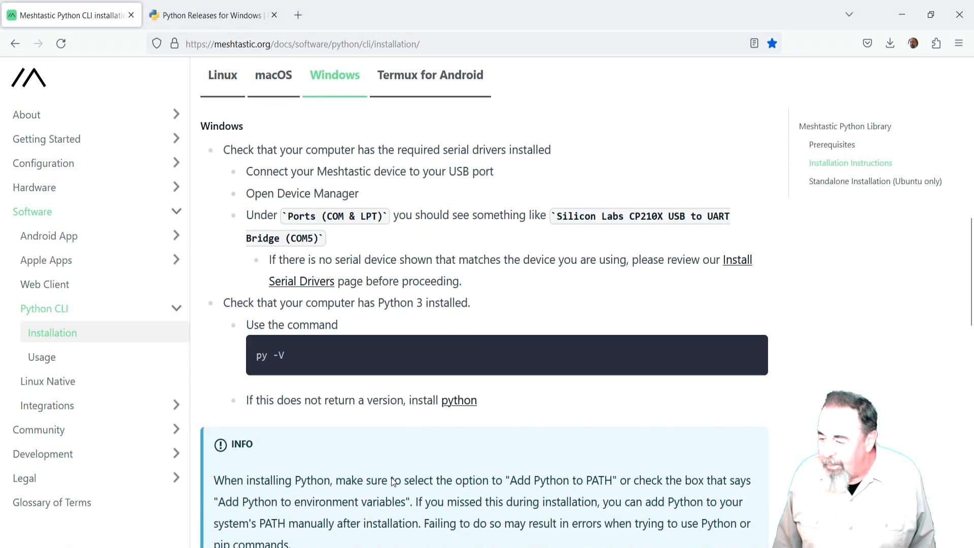
{"action": "scroll", "scroll_direction": "down", "scroll_amount": 3}
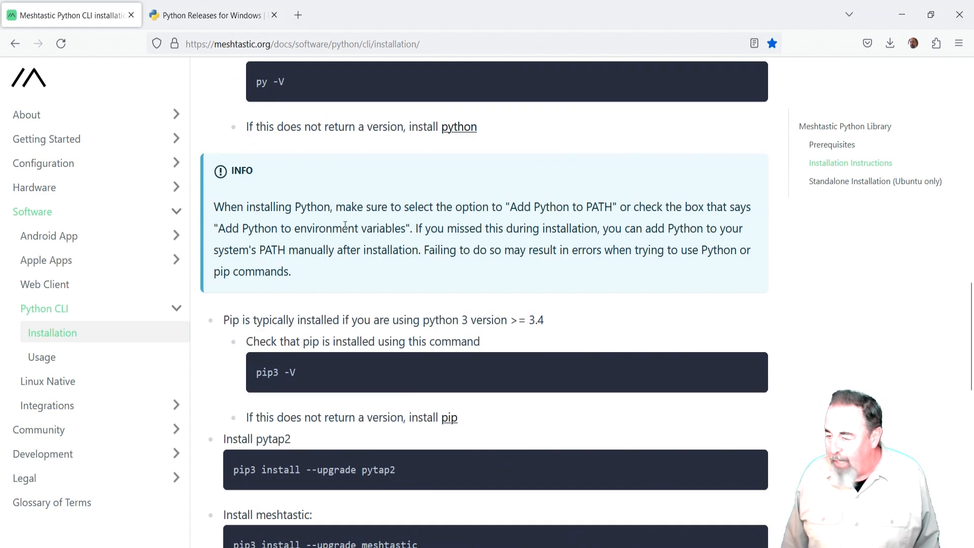
{"action": "left_click_drag", "start_coordinate": [508, 206], "coordinate": [582, 228]}
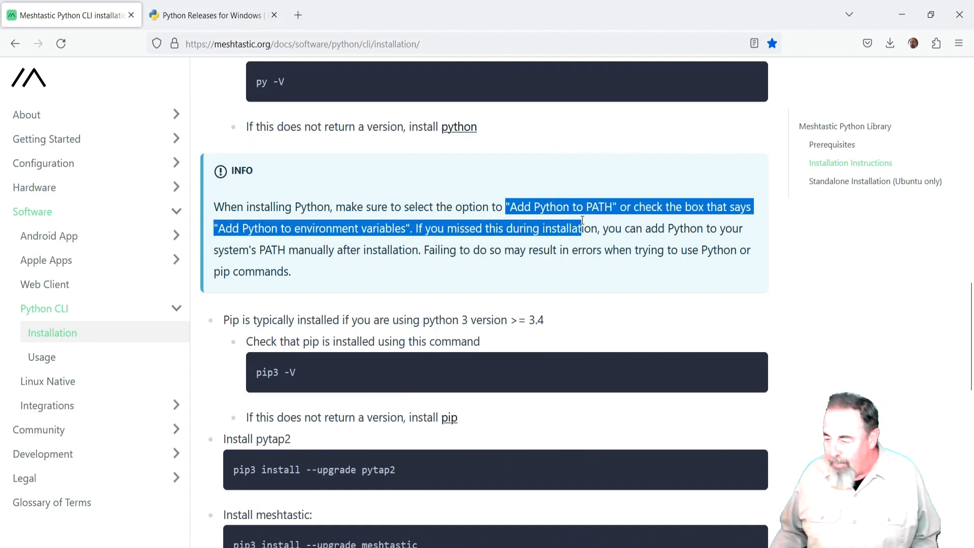
{"action": "left_click", "coordinate": [460, 270]}
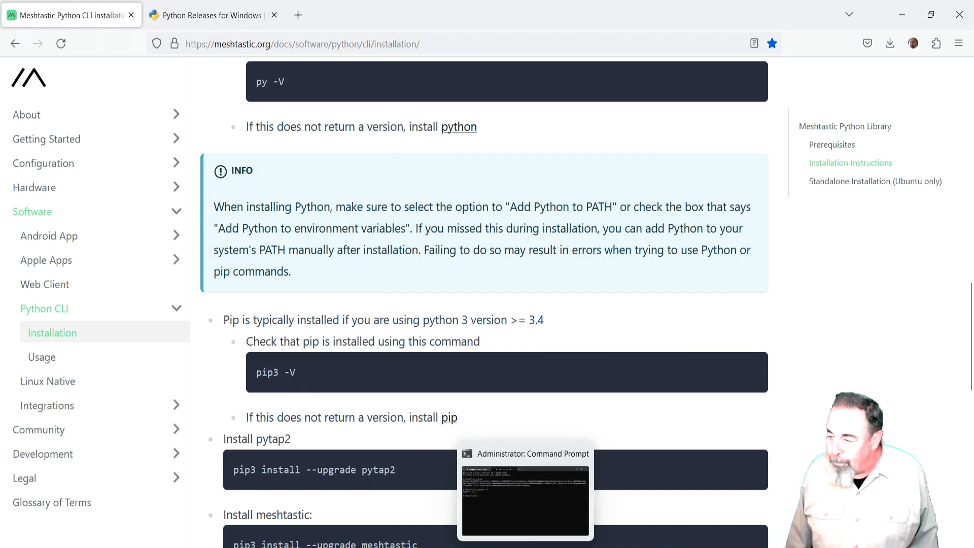
Run 'pip3 -V' in the Command Prompt to confirm pip is installed
{"action": "left_click", "coordinate": [530, 455]}
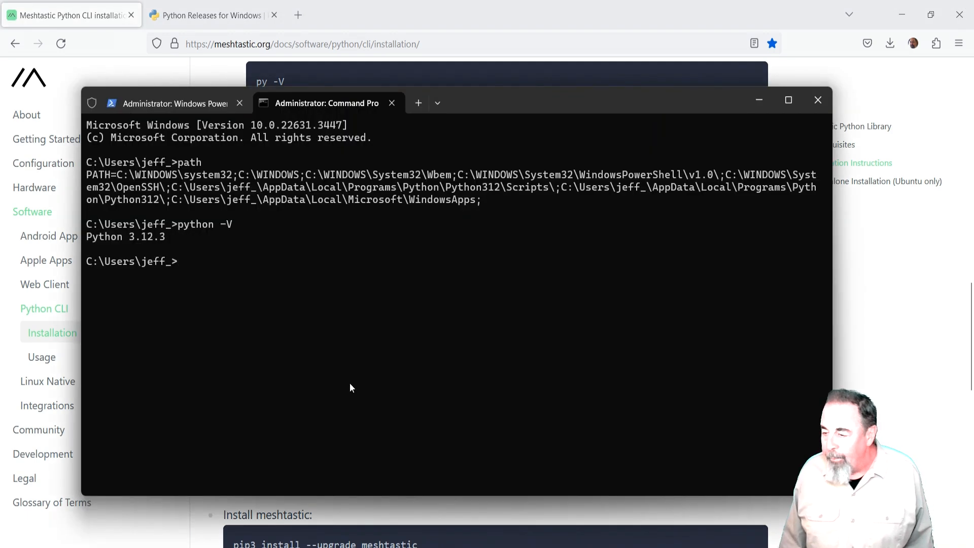
{"action": "type", "text": "pip3"}
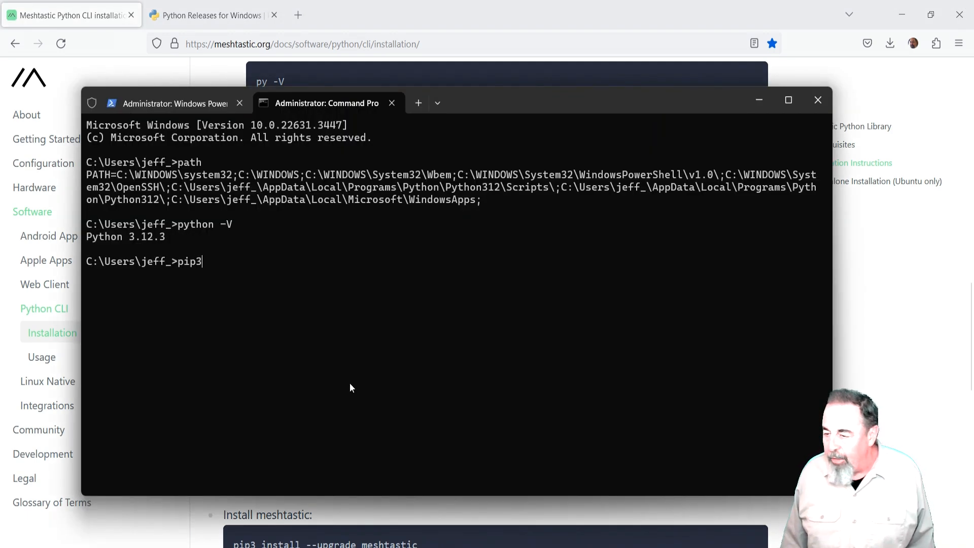
{"action": "type", "text": "-V"}
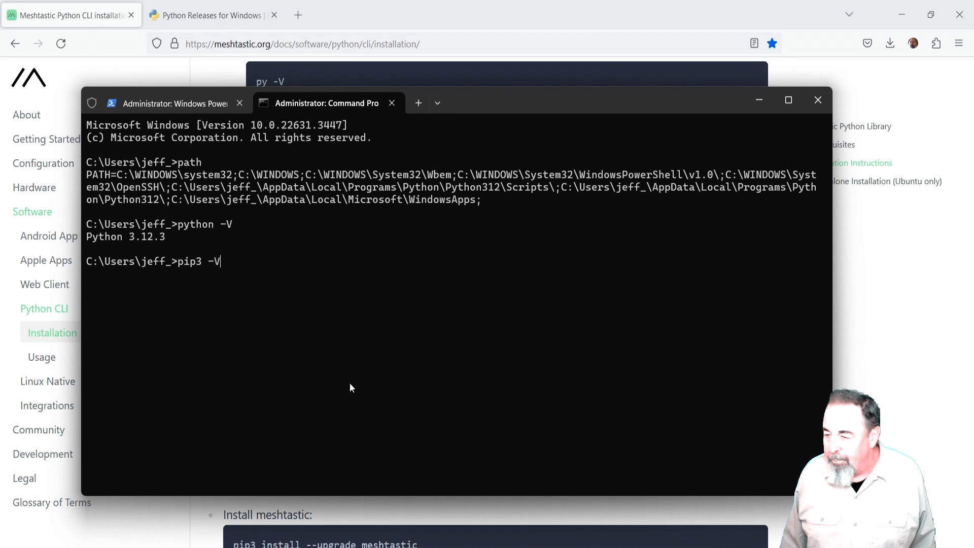
{"action": "key", "text": "Enter"}
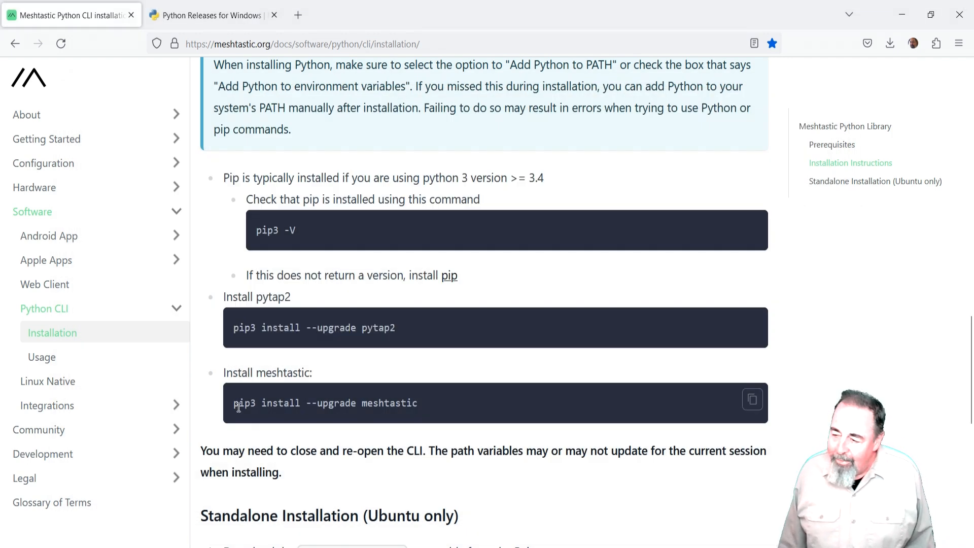
Select and copy the 'pip3 install --upgrade meshtastic' command from the docs
{"action": "left_click_drag", "start_coordinate": [234, 402], "coordinate": [399, 402]}
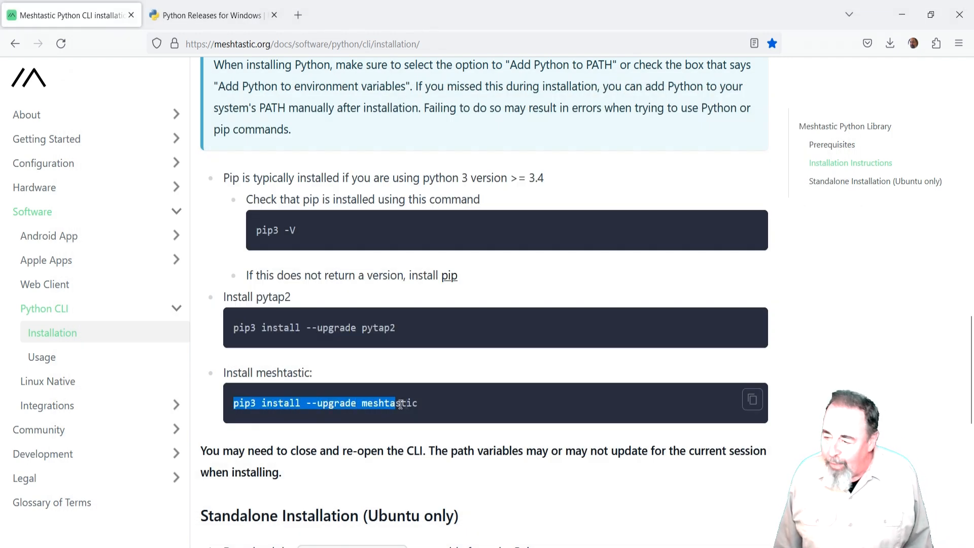
{"action": "right_click", "coordinate": [393, 403]}
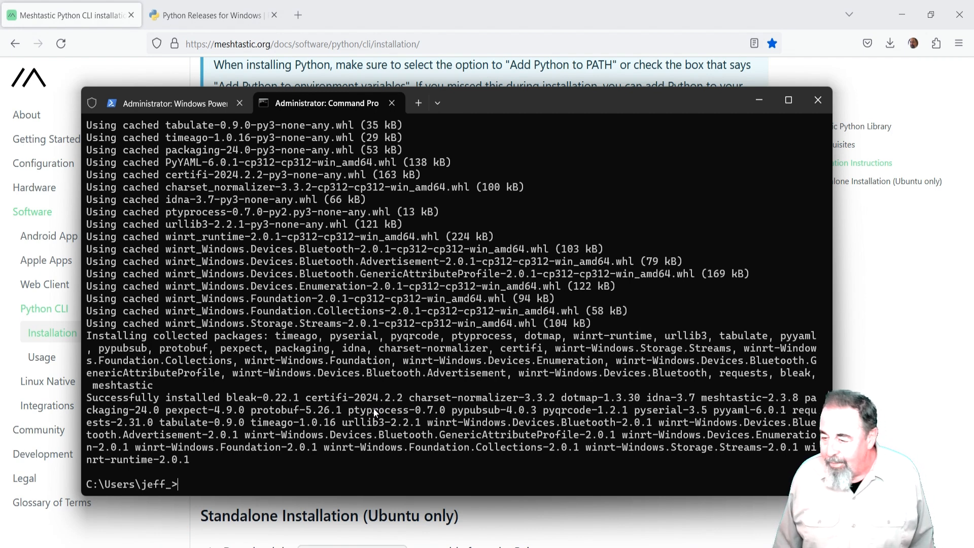
Type 'meshtastic --help' in the Command Prompt
{"action": "type", "text": "me"}
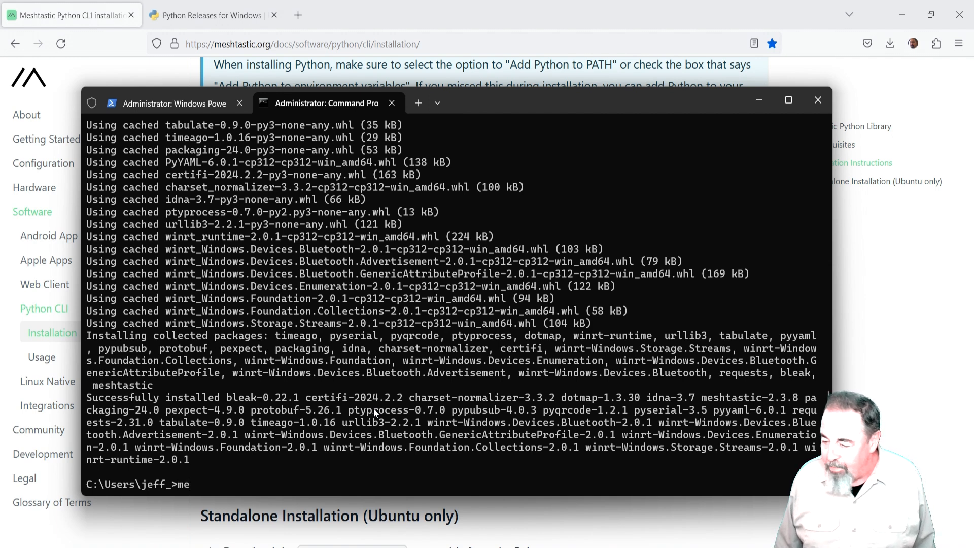
{"action": "type", "text": "shtastic"}
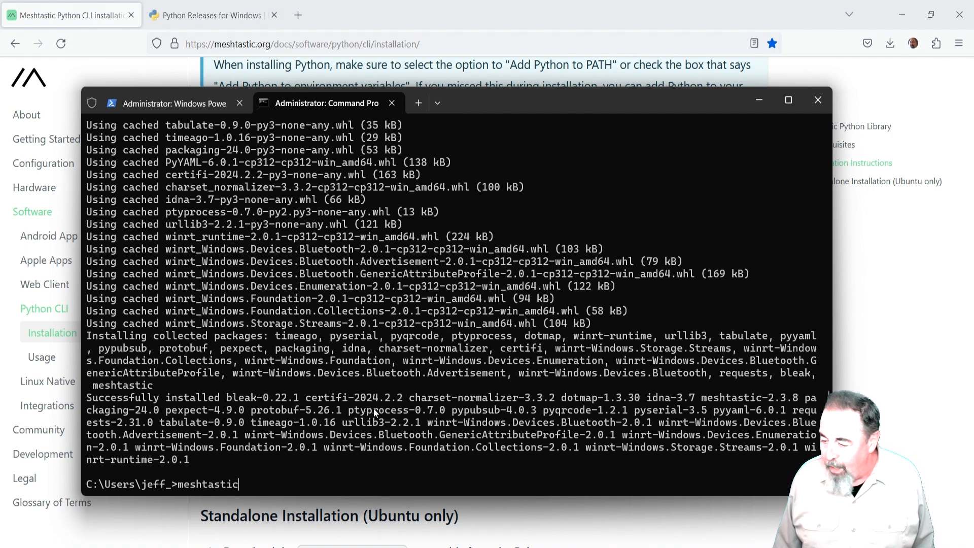
{"action": "type", "text": "--h"}
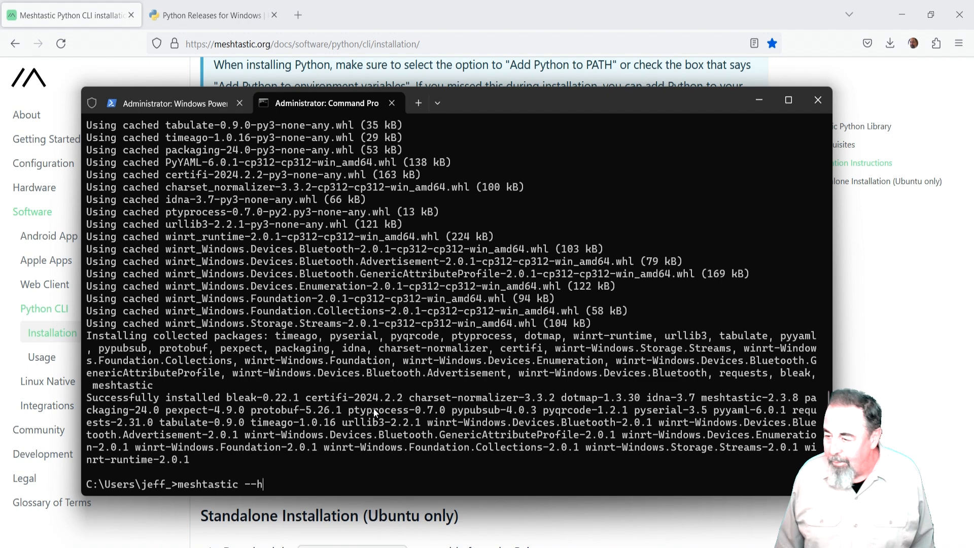
{"action": "type", "text": "elp"}
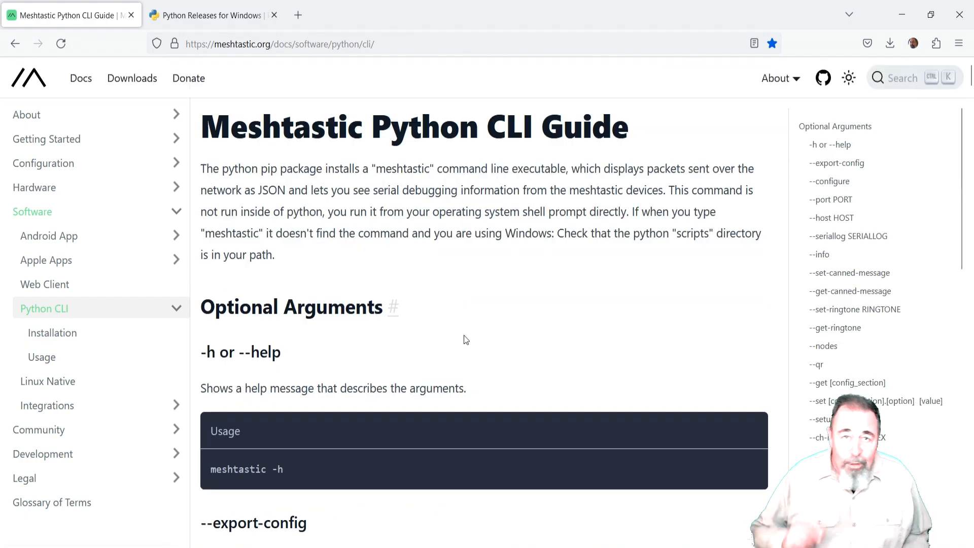
{"action": "scroll", "scroll_direction": "down", "scroll_amount": 3}
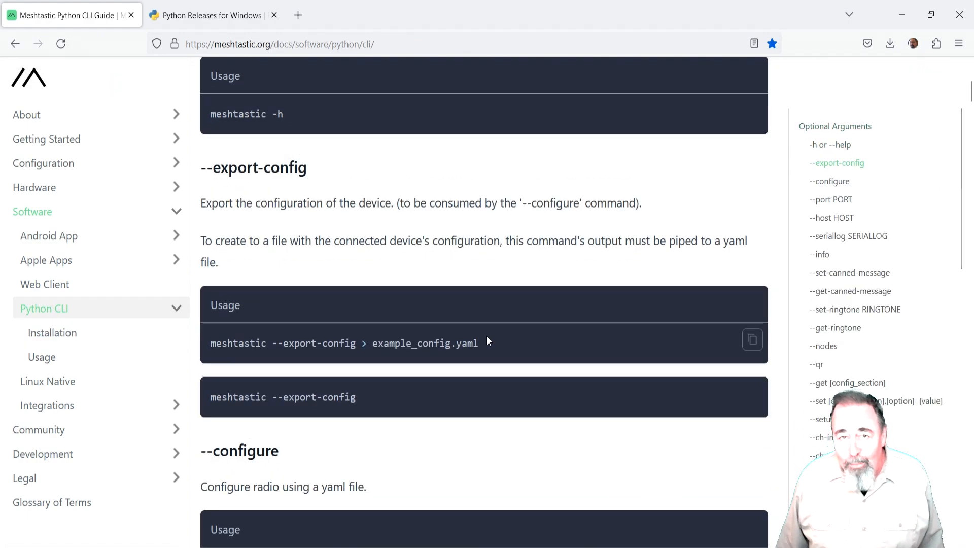
{"action": "scroll", "scroll_direction": "down", "scroll_amount": 3}
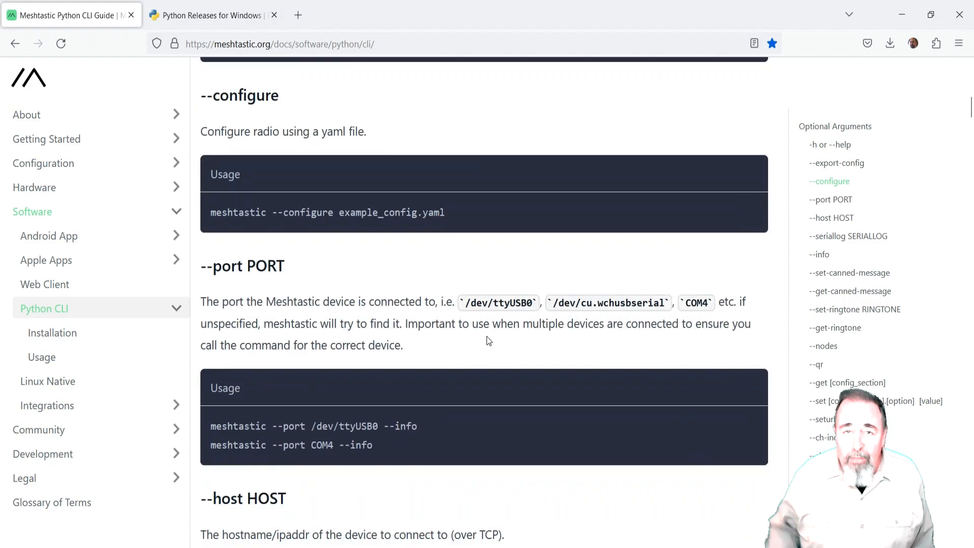
{"action": "scroll", "scroll_direction": "down", "scroll_amount": 3}
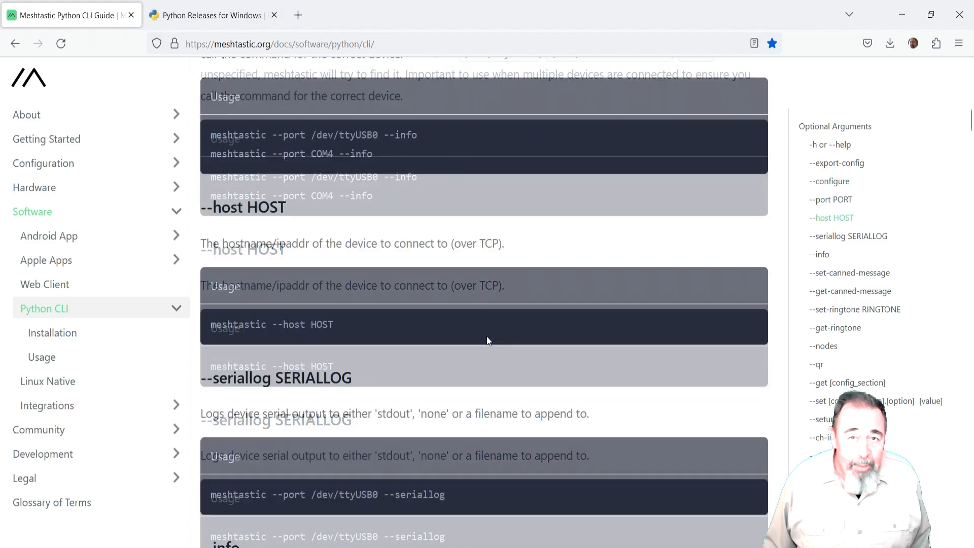
{"action": "scroll", "scroll_direction": "up", "scroll_amount": 3}
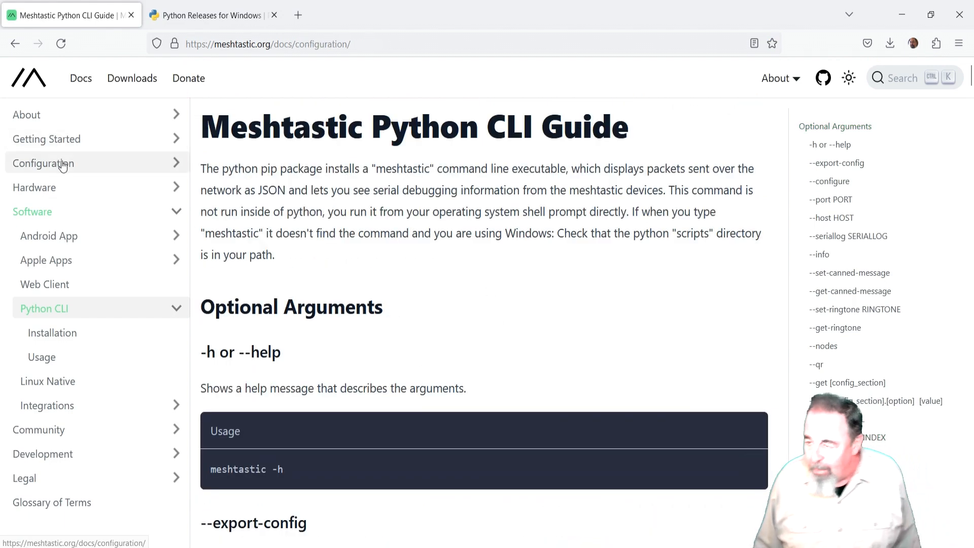
Browse from the docs Configuration section to the Remote Node Administration page
{"action": "left_click", "coordinate": [43, 163]}
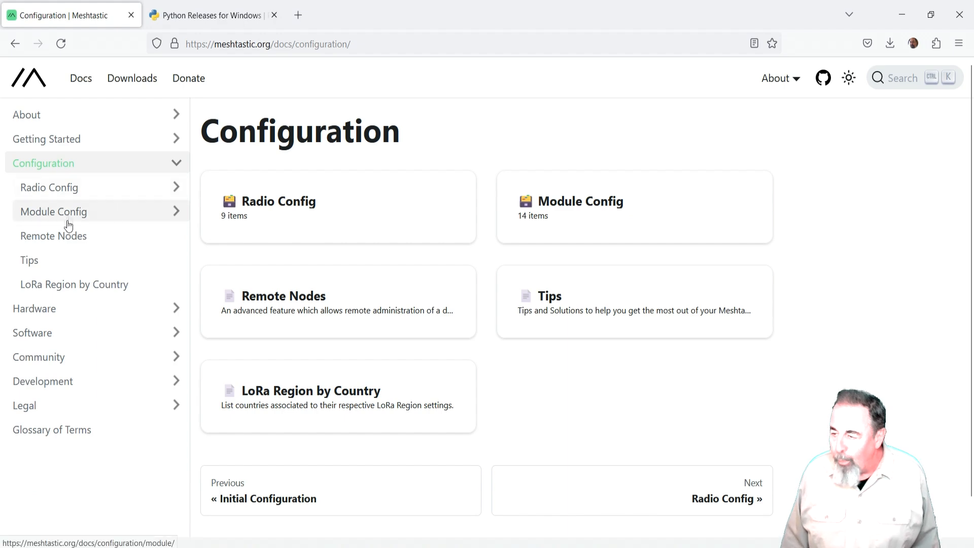
{"action": "left_click", "coordinate": [53, 236]}
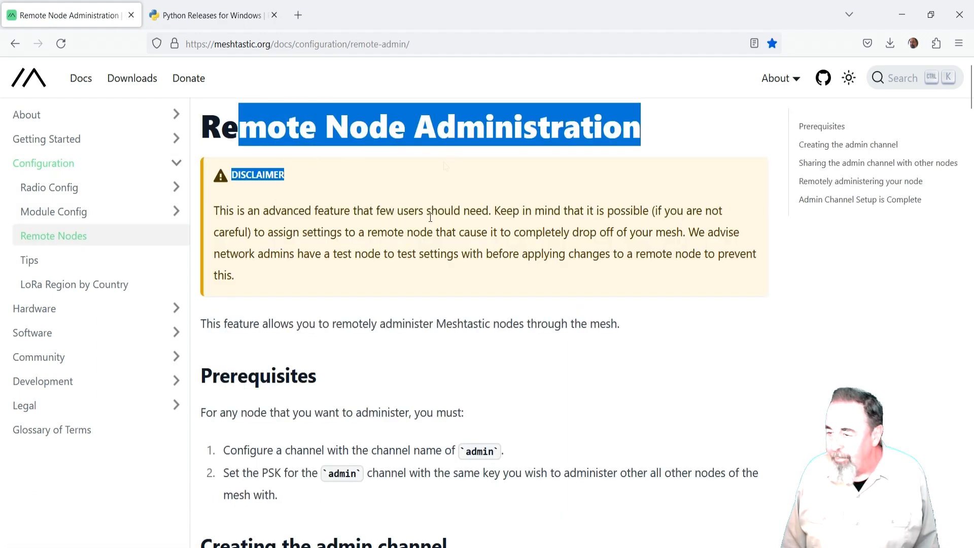
{"action": "left_click", "coordinate": [213, 15]}
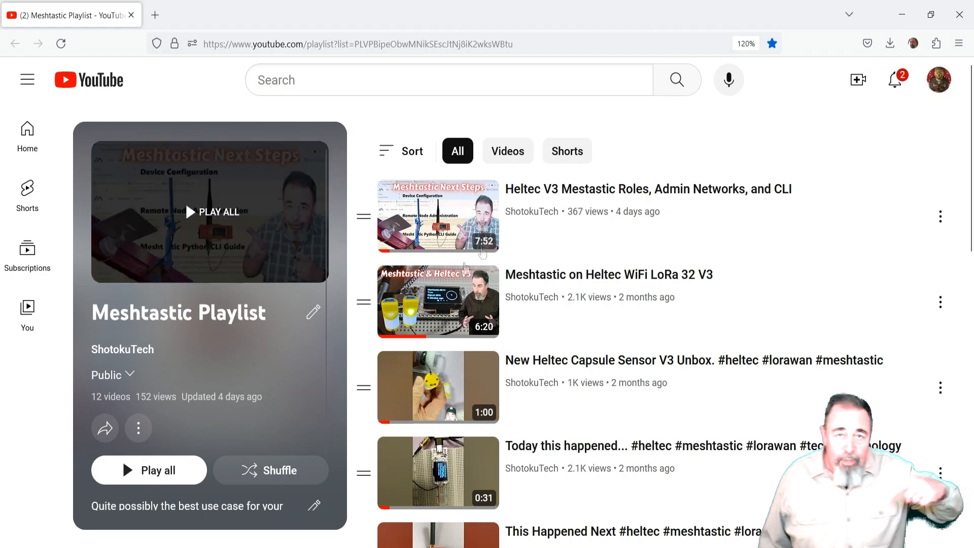
{"action": "scroll", "scroll_direction": "down", "scroll_amount": 3}
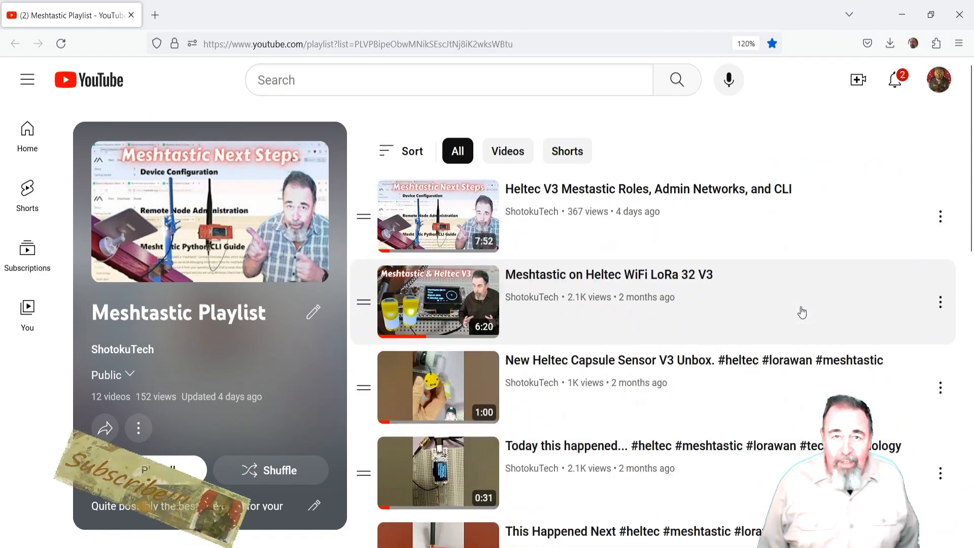
{"action": "scroll", "scroll_direction": "down", "scroll_amount": 3}
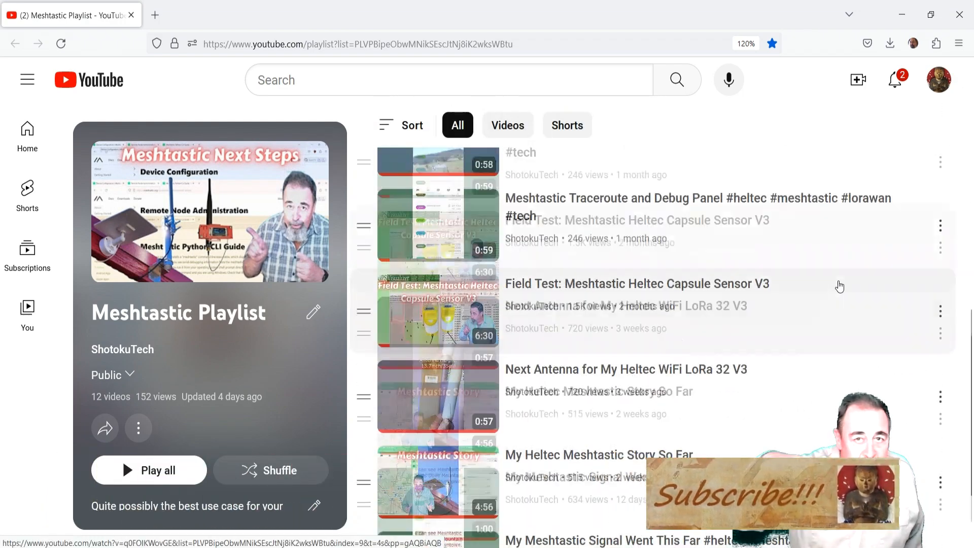